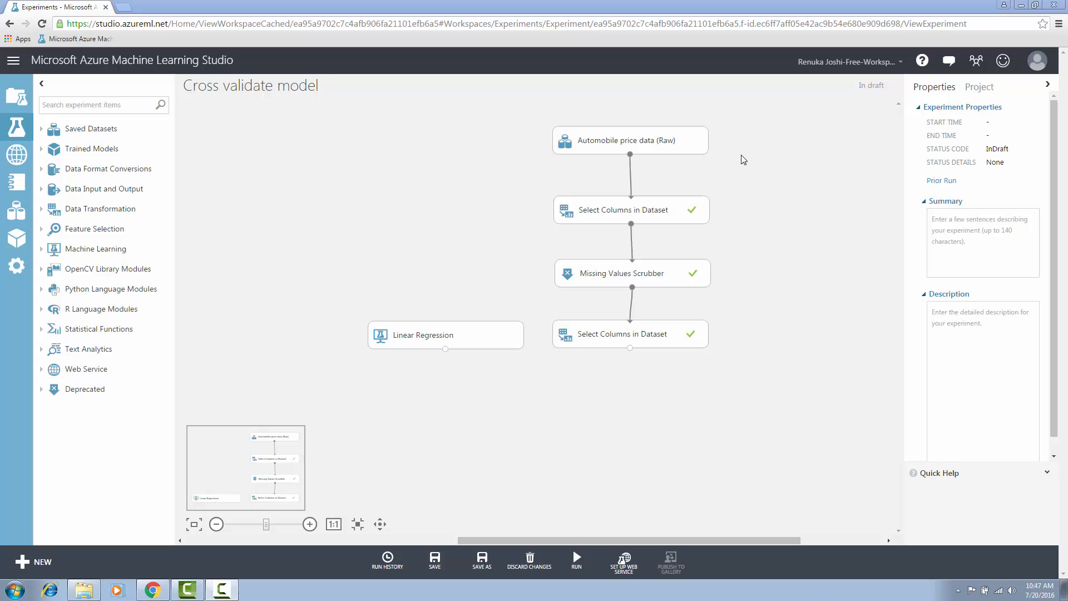
{"action": "mouse_move", "coordinate": [745, 150]}
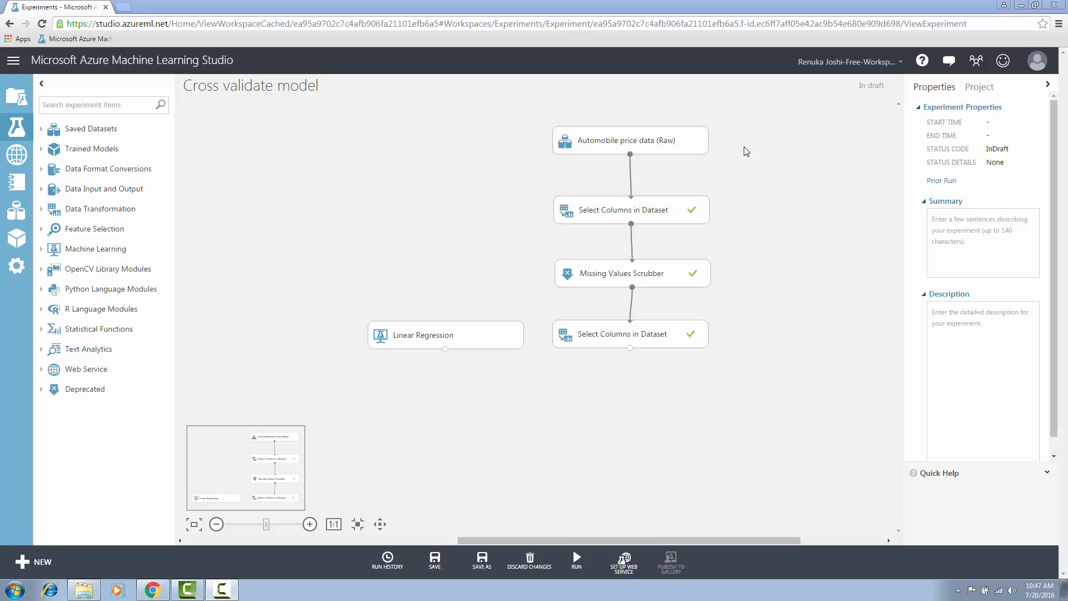
{"action": "mouse_move", "coordinate": [749, 150]}
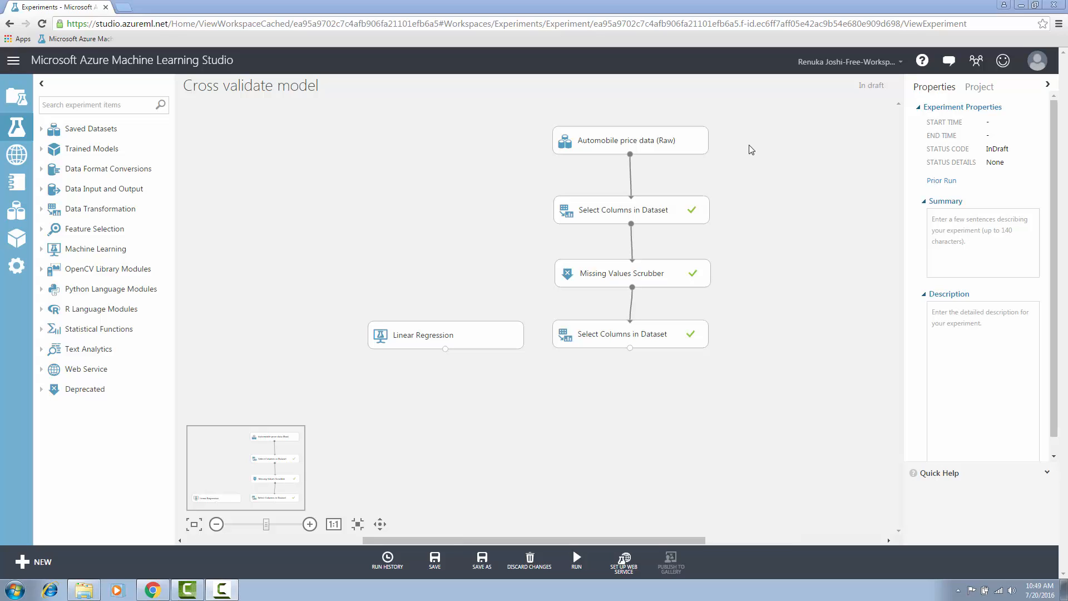
{"action": "mouse_move", "coordinate": [734, 175]}
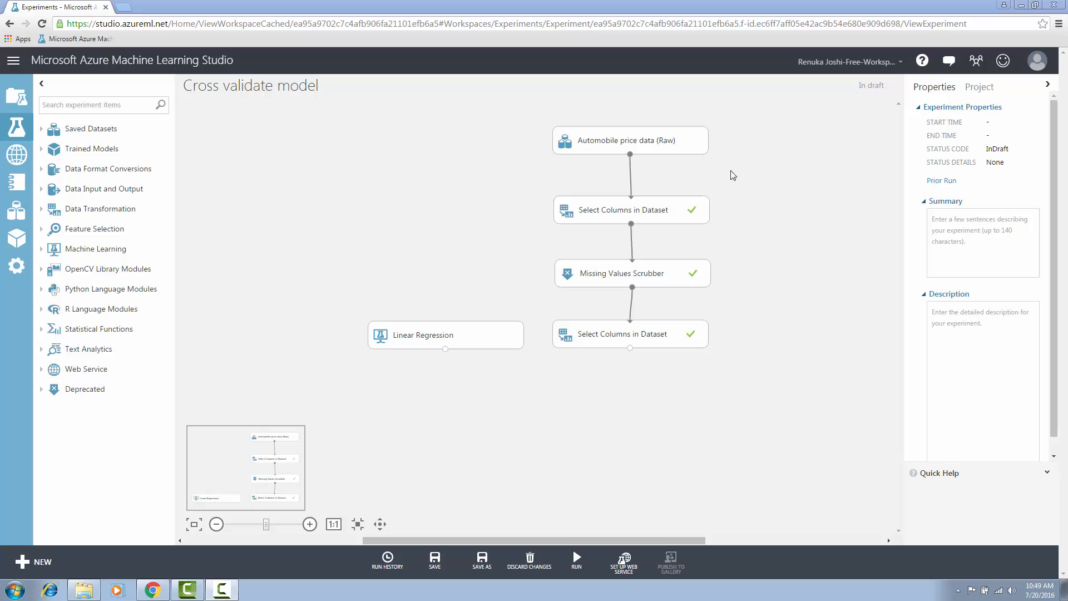
{"action": "mouse_move", "coordinate": [741, 256]}
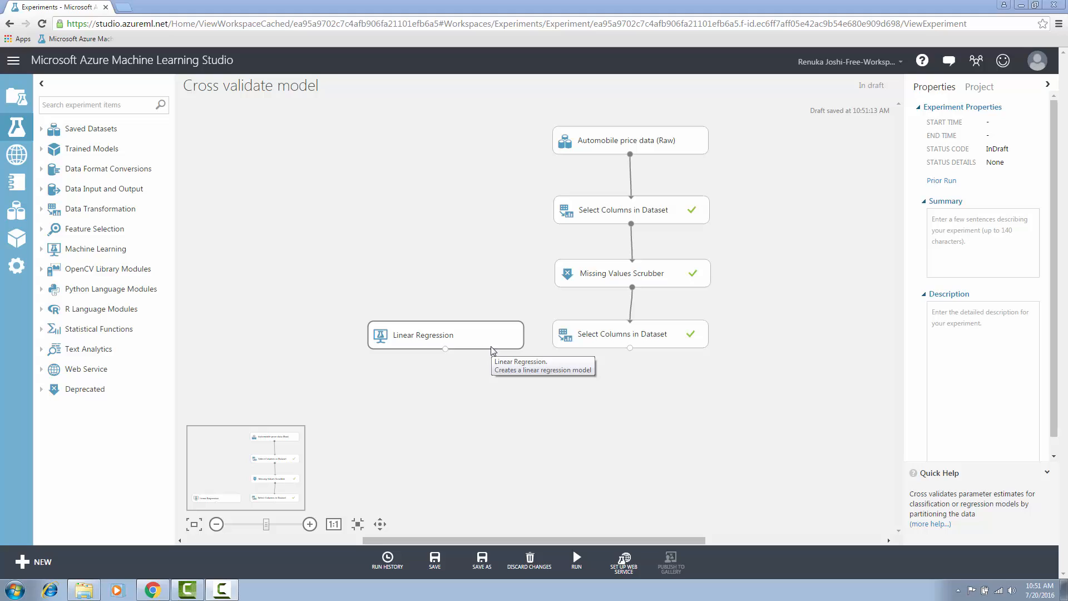
{"action": "mouse_move", "coordinate": [219, 303]}
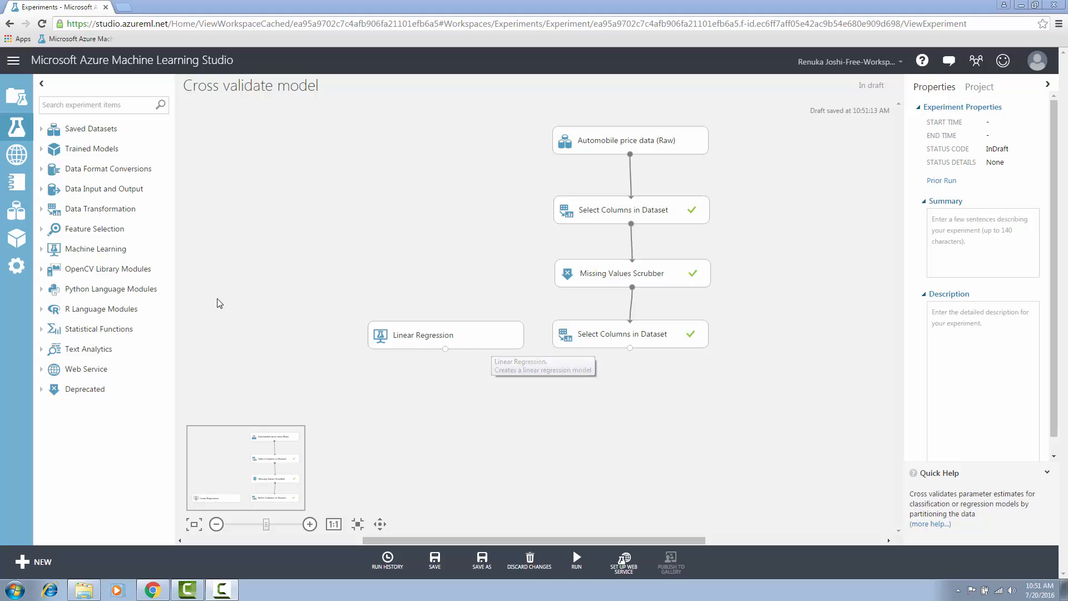
{"action": "mouse_move", "coordinate": [87, 248]}
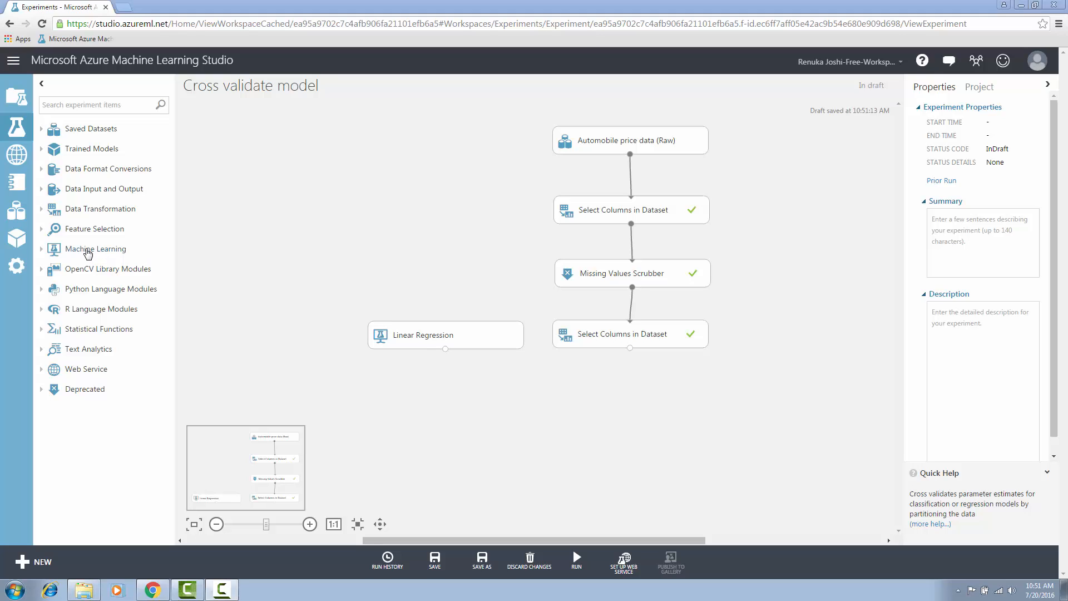
Add Cross Validate Model from Machine Learning > Evaluate and show its settings
{"action": "left_click", "coordinate": [95, 248]}
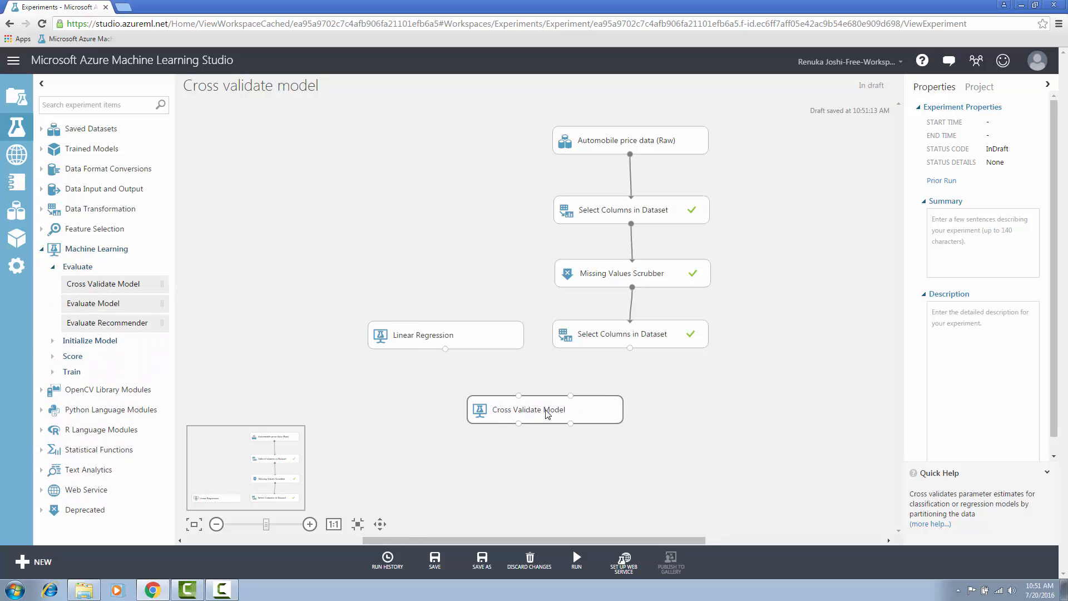
{"action": "left_click", "coordinate": [545, 410]}
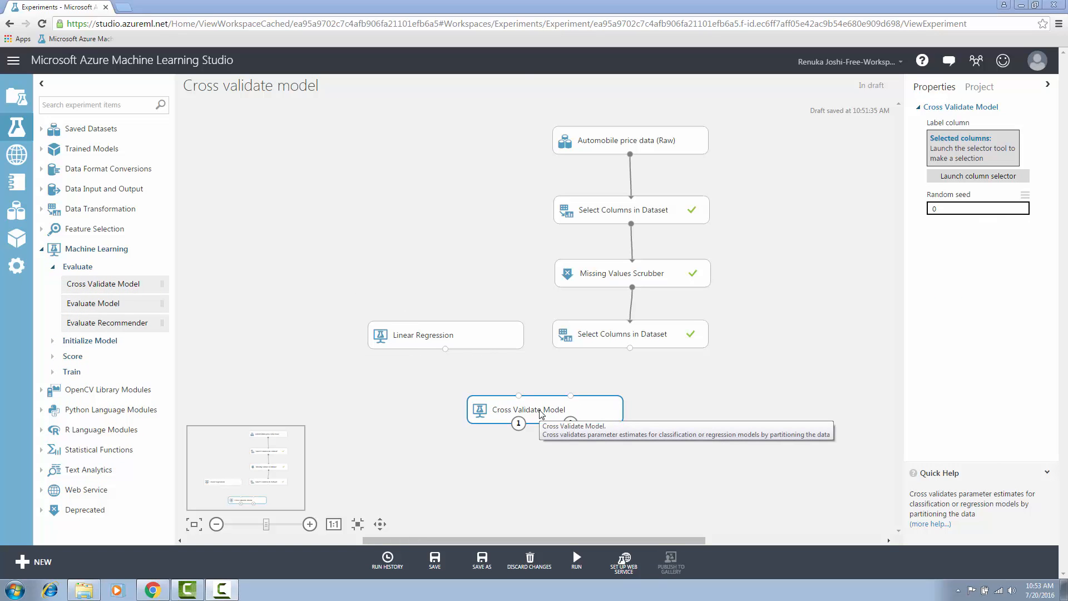
{"action": "mouse_move", "coordinate": [541, 428]}
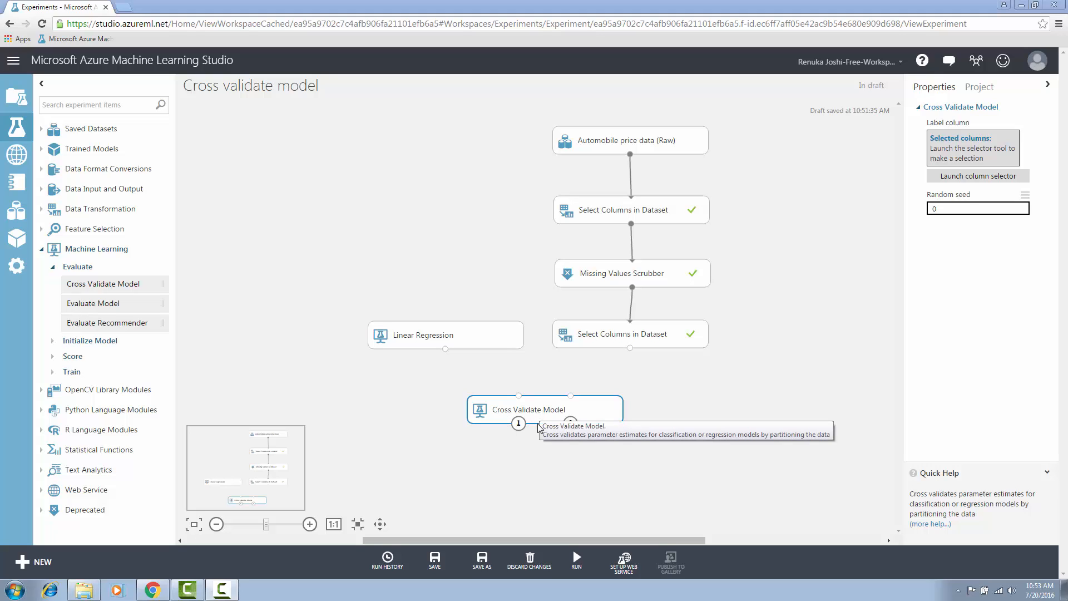
{"action": "mouse_move", "coordinate": [519, 395]}
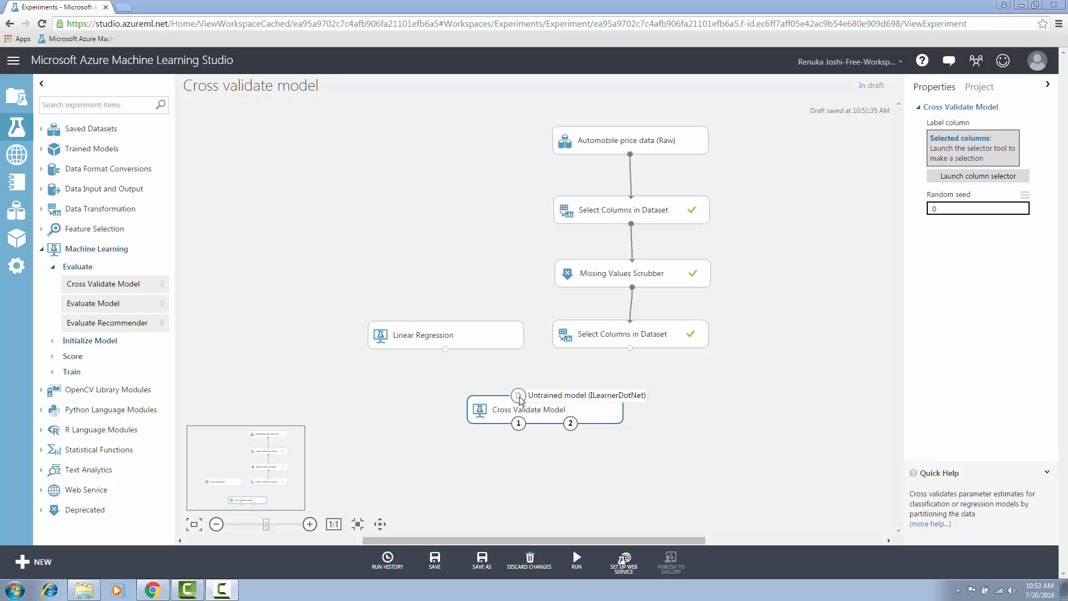
{"action": "mouse_move", "coordinate": [571, 395]}
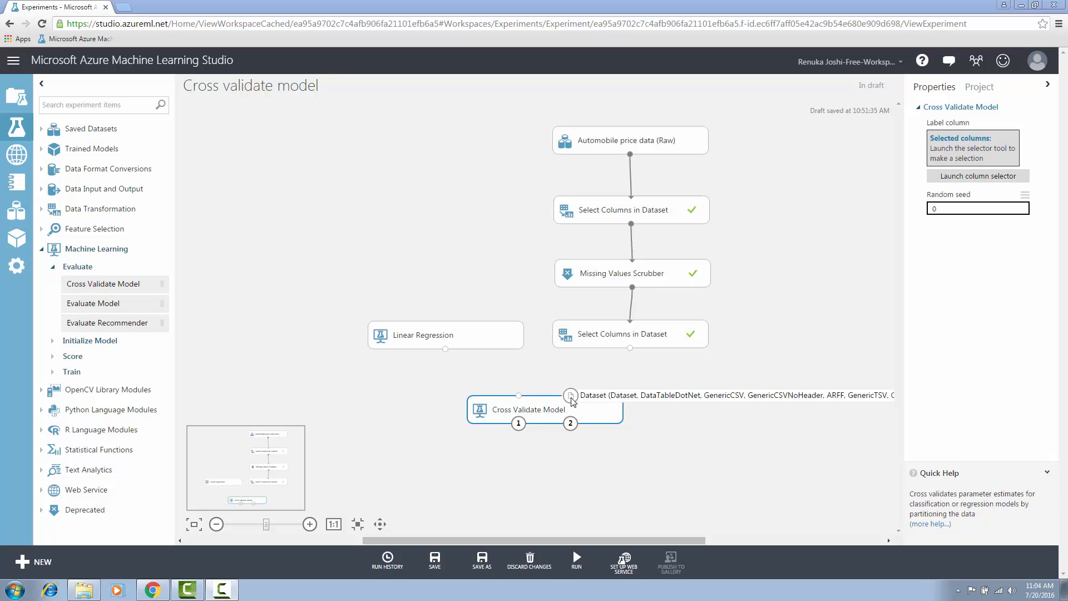
{"action": "mouse_move", "coordinate": [519, 423]}
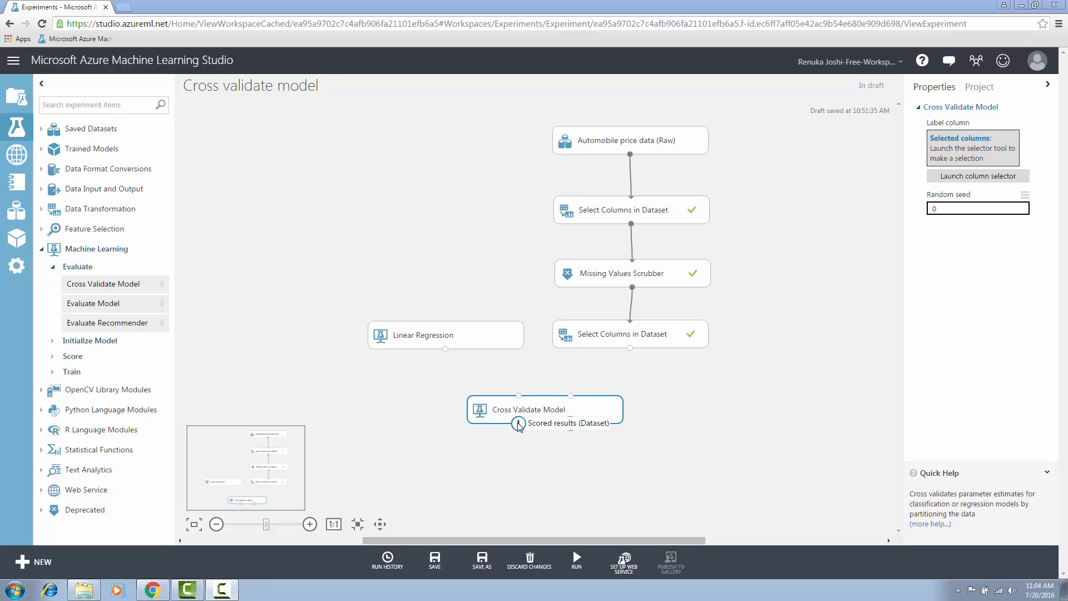
{"action": "mouse_move", "coordinate": [570, 435]}
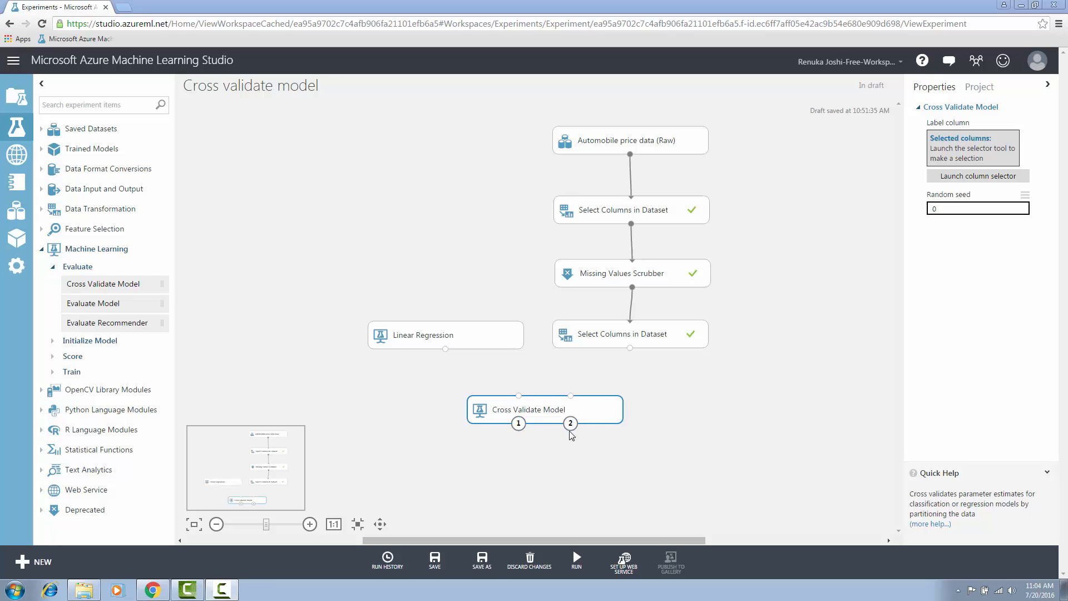
{"action": "mouse_move", "coordinate": [569, 423]}
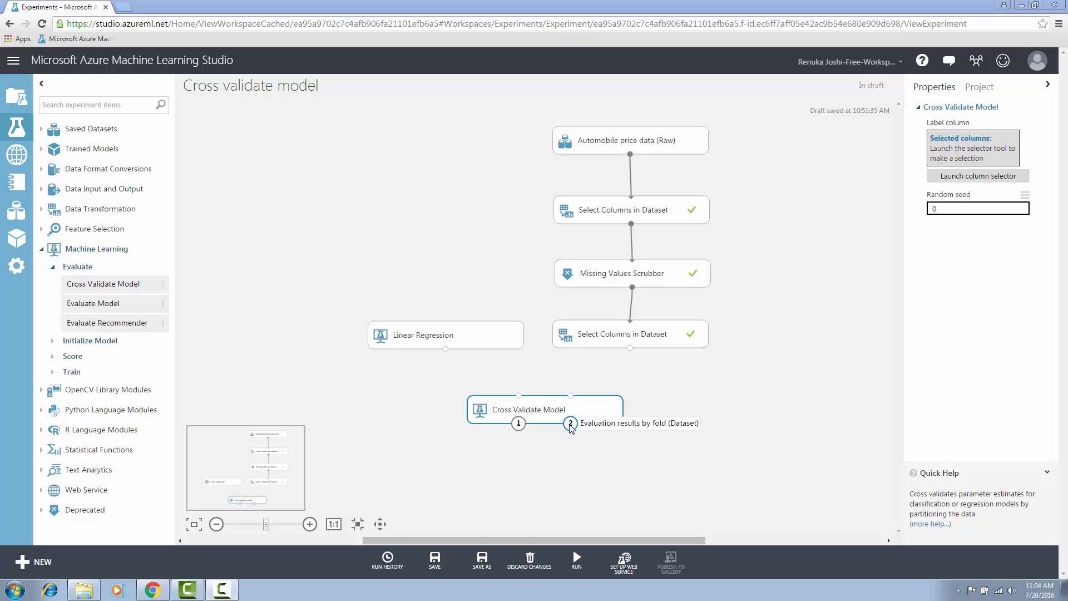
{"action": "mouse_move", "coordinate": [572, 447]}
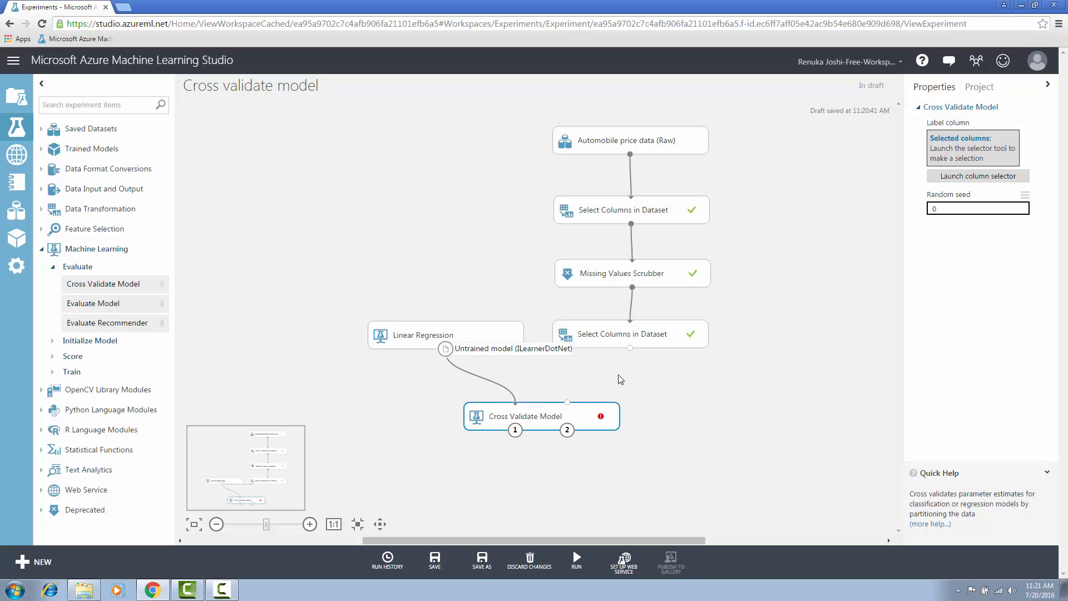
{"action": "mouse_move", "coordinate": [632, 350]}
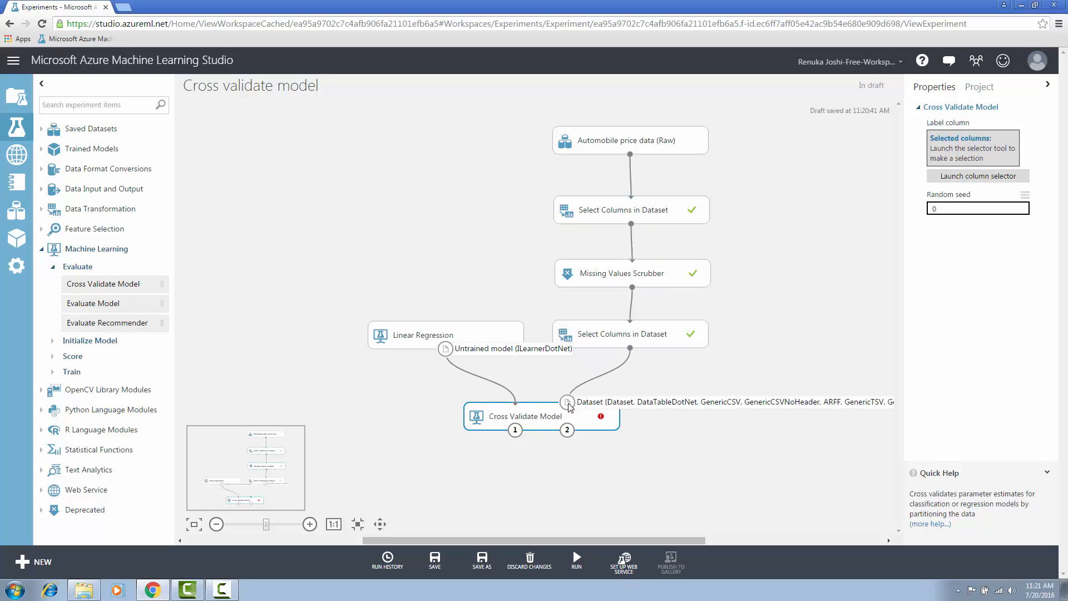
{"action": "mouse_move", "coordinate": [549, 426]}
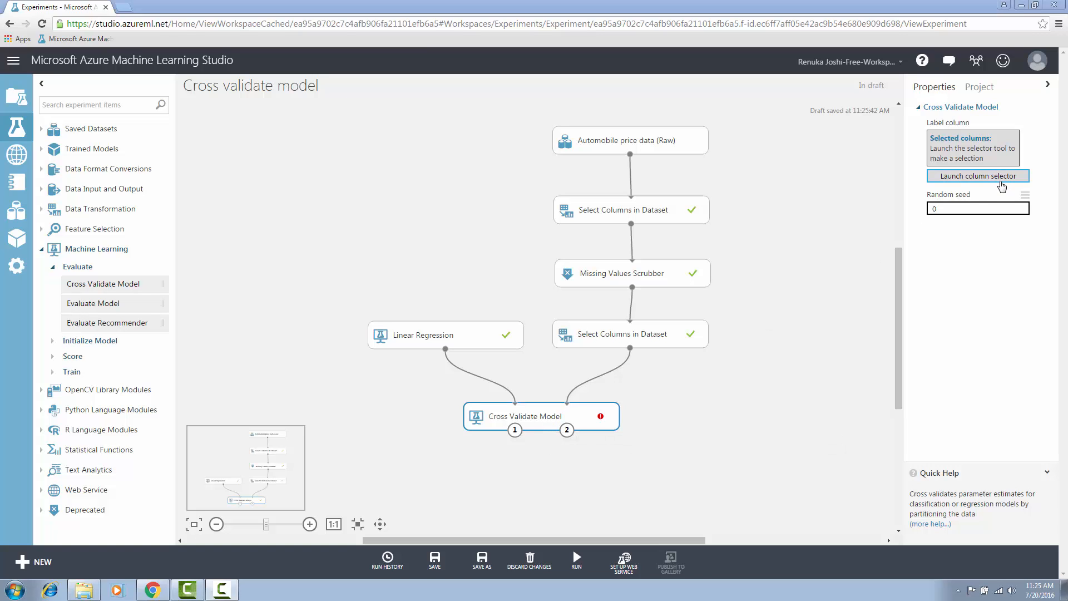
Choose price as the label column in the column selector and confirm it
{"action": "left_click", "coordinate": [977, 176]}
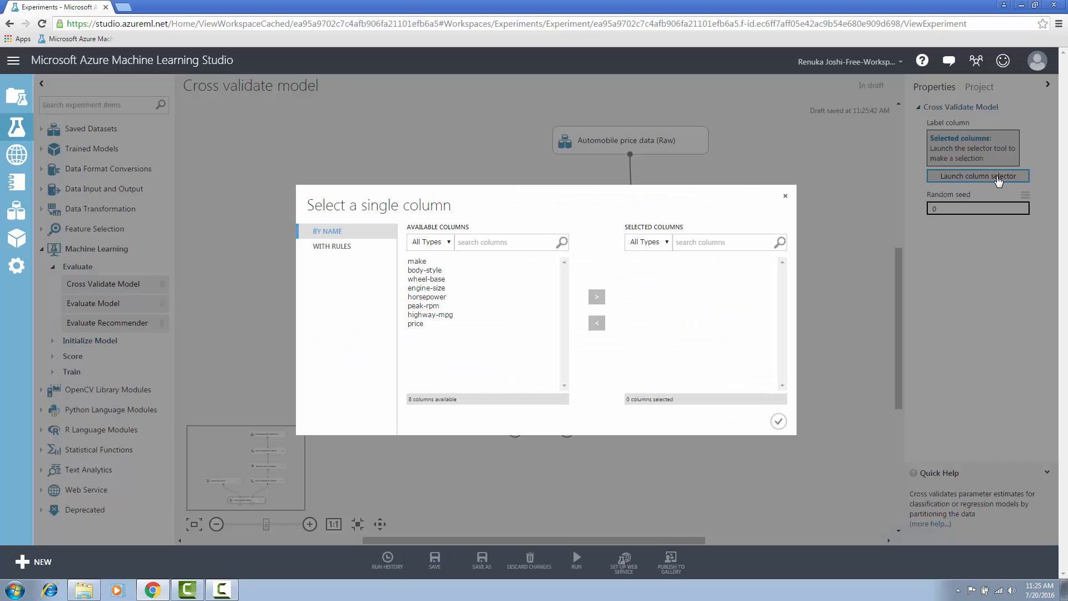
{"action": "left_click", "coordinate": [415, 324]}
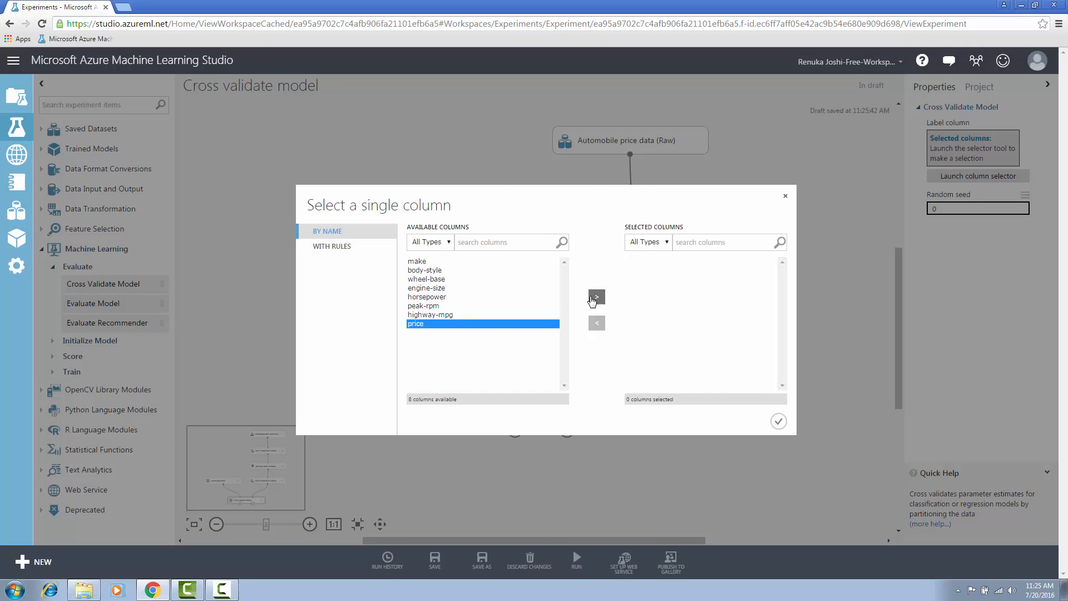
{"action": "left_click", "coordinate": [778, 421]}
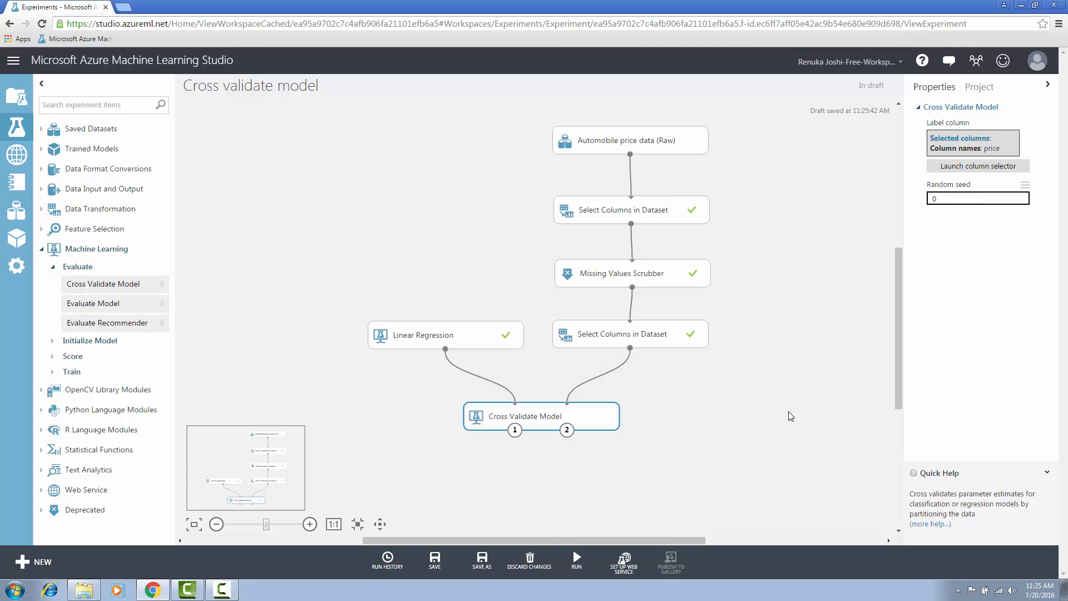
{"action": "left_click", "coordinate": [977, 198]}
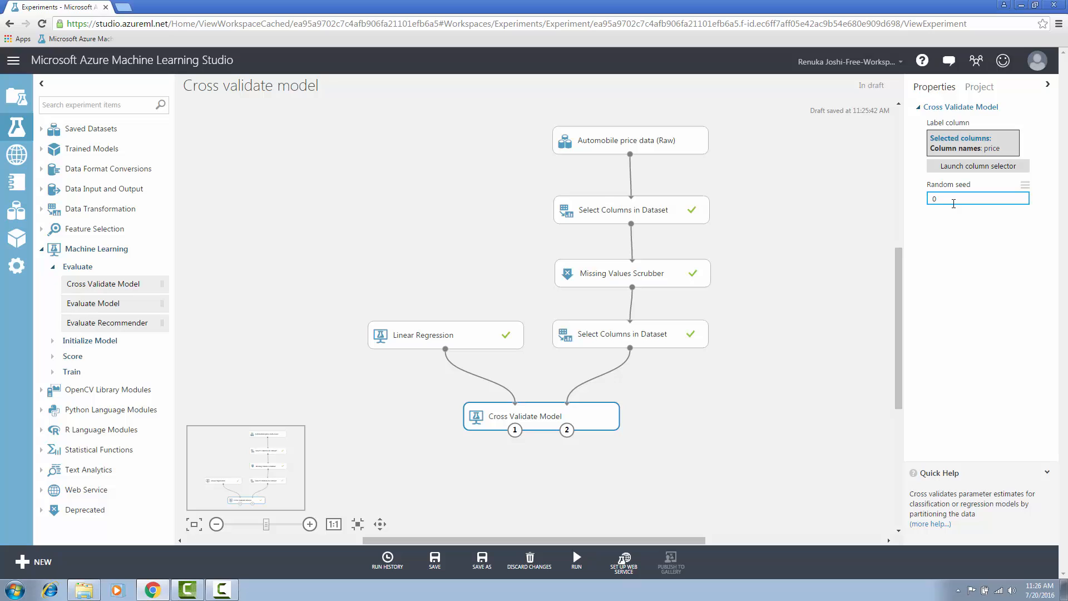
Run the experiment so Cross Validate Model and all other modules complete
{"action": "left_click", "coordinate": [576, 559]}
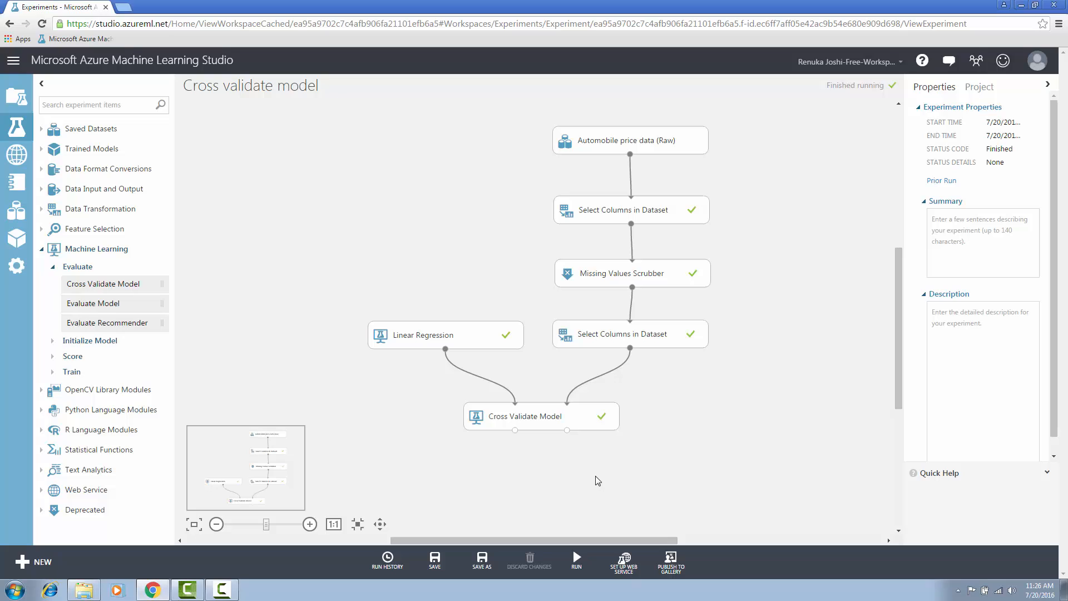
{"action": "mouse_move", "coordinate": [582, 494]}
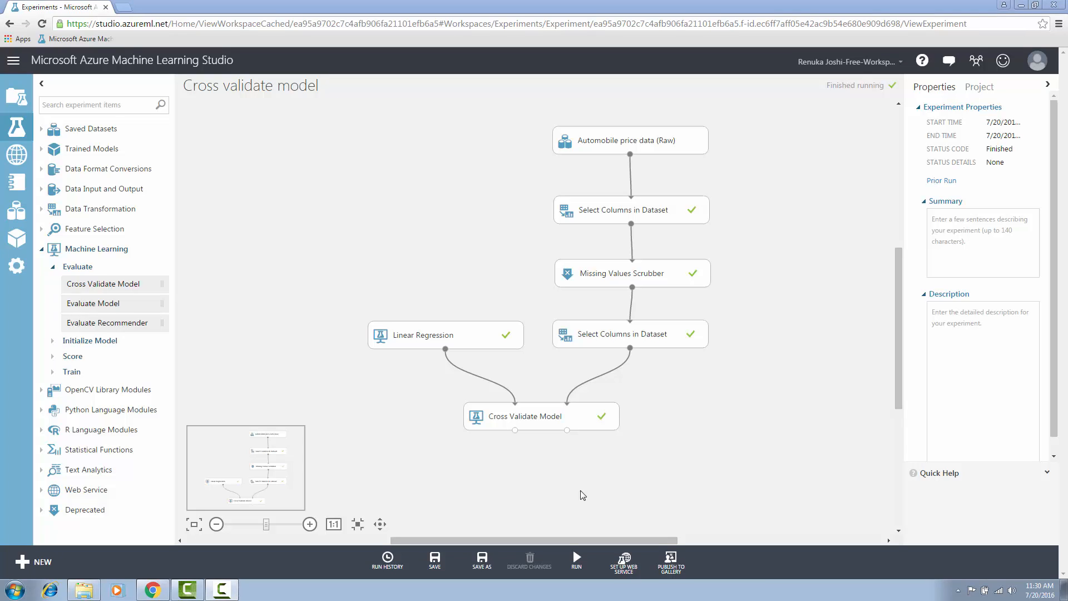
{"action": "mouse_move", "coordinate": [515, 429]}
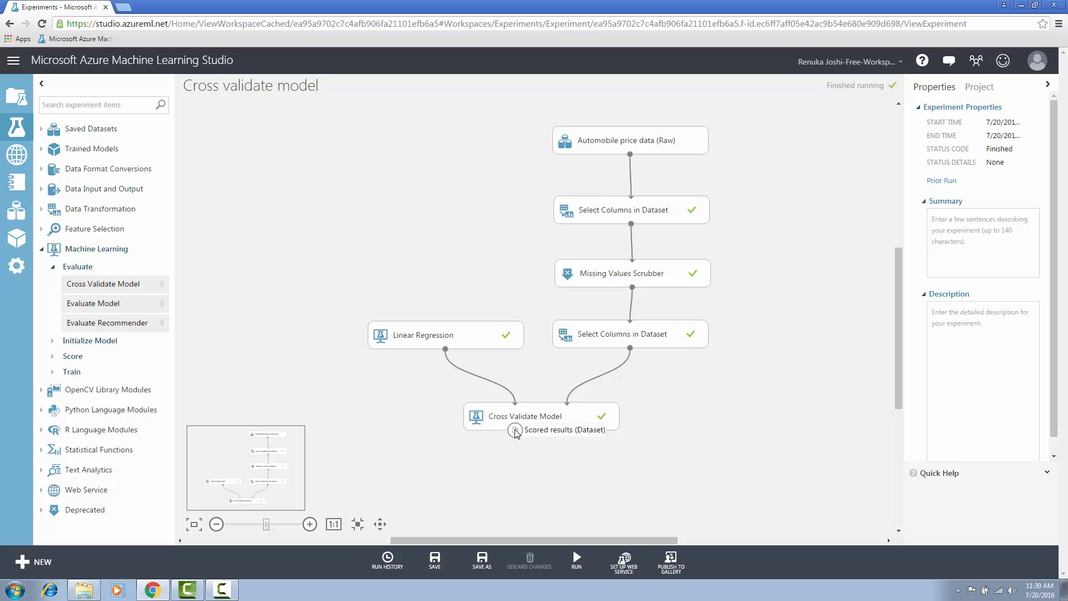
{"action": "mouse_move", "coordinate": [564, 512]}
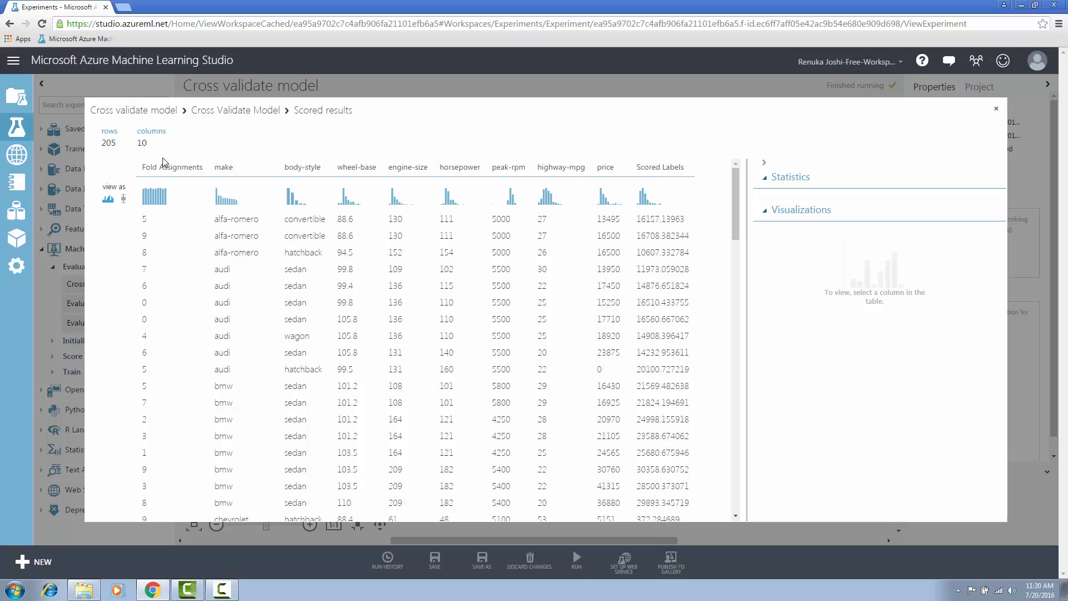
{"action": "mouse_move", "coordinate": [161, 154]}
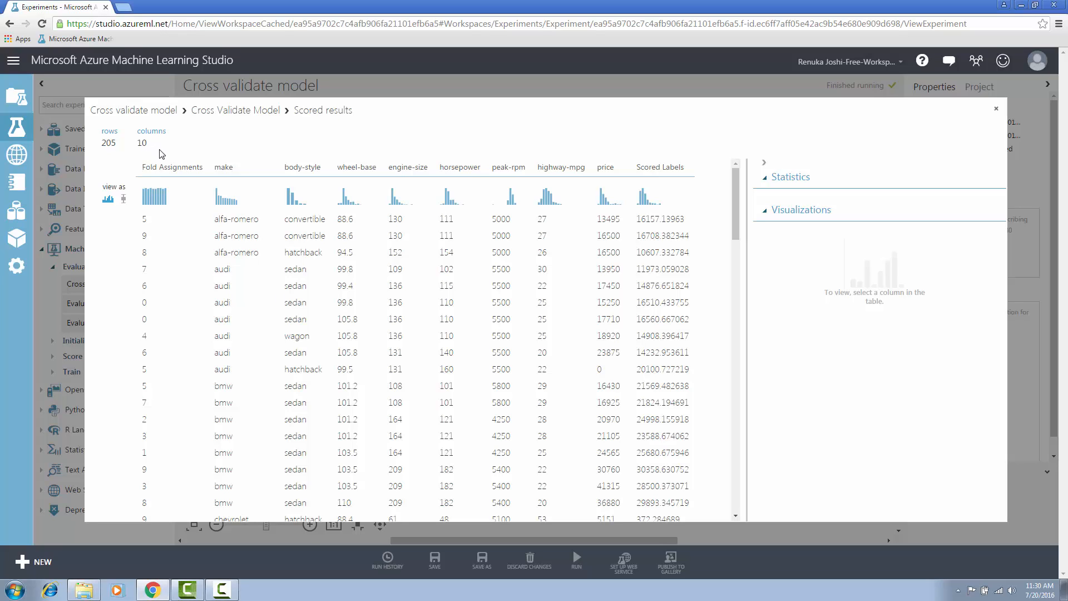
{"action": "left_click", "coordinate": [172, 167]}
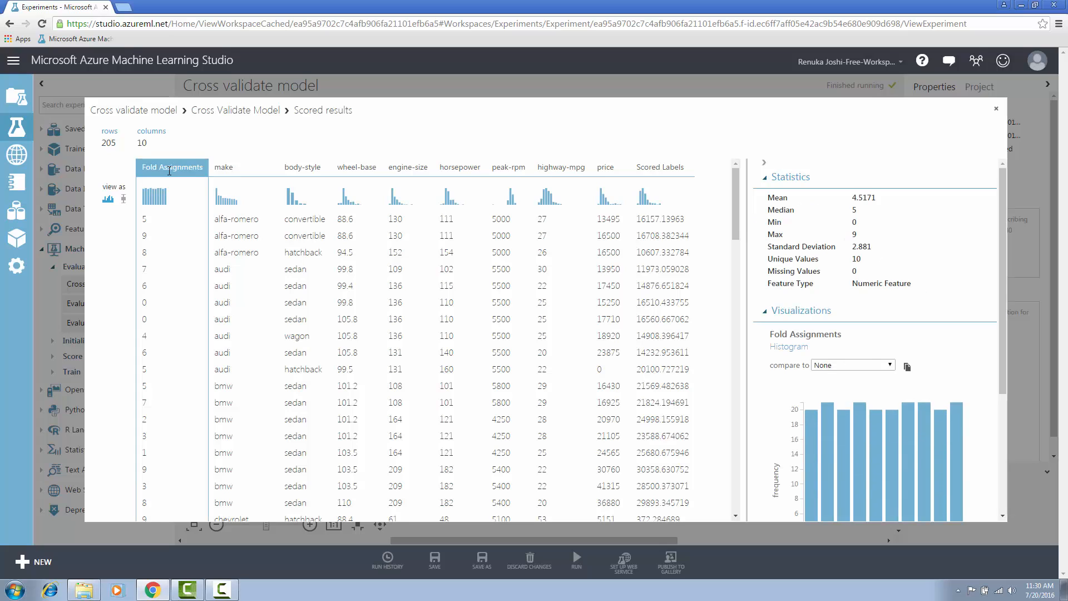
{"action": "mouse_move", "coordinate": [173, 196]}
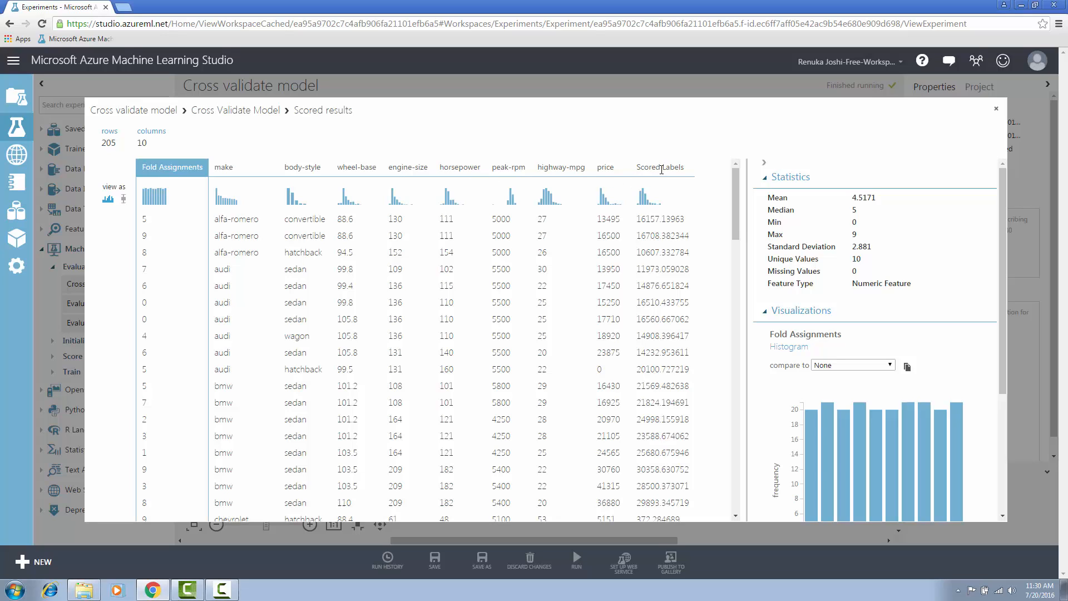
{"action": "left_click", "coordinate": [660, 167]}
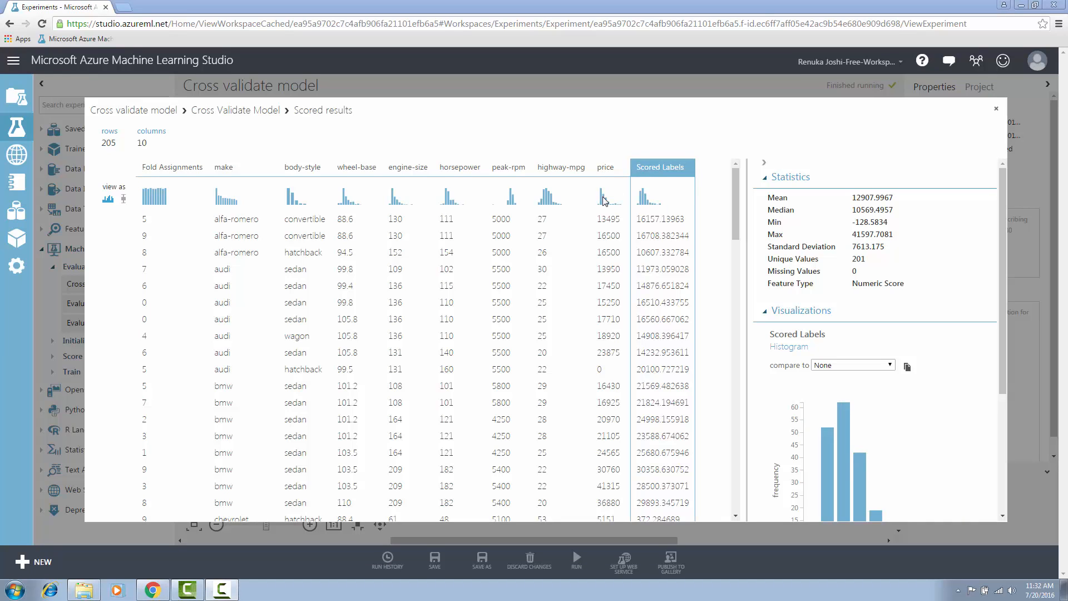
{"action": "left_click", "coordinate": [605, 167]}
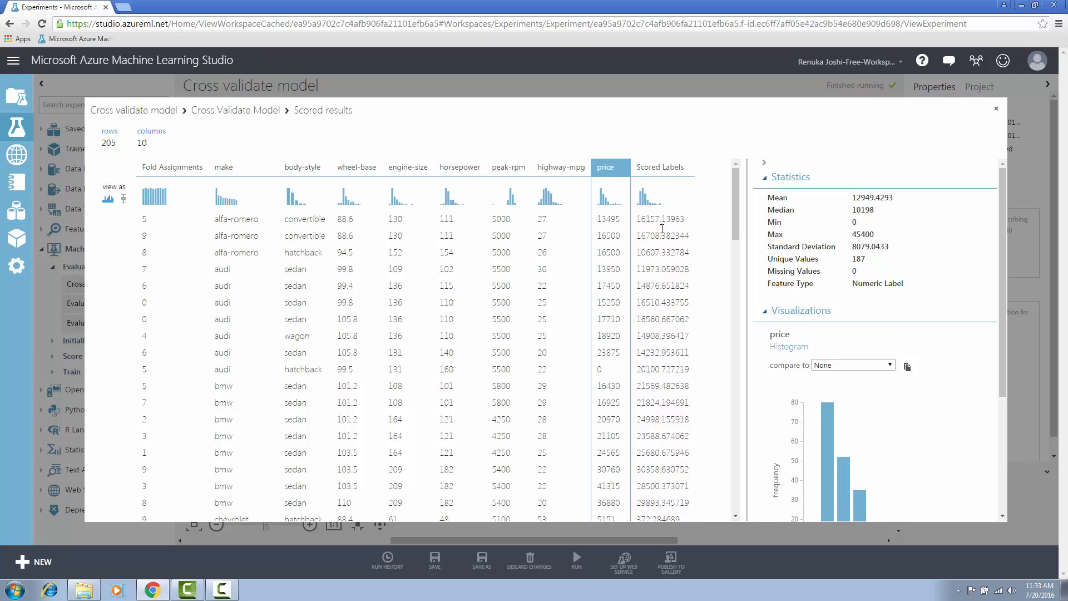
{"action": "mouse_move", "coordinate": [662, 202]}
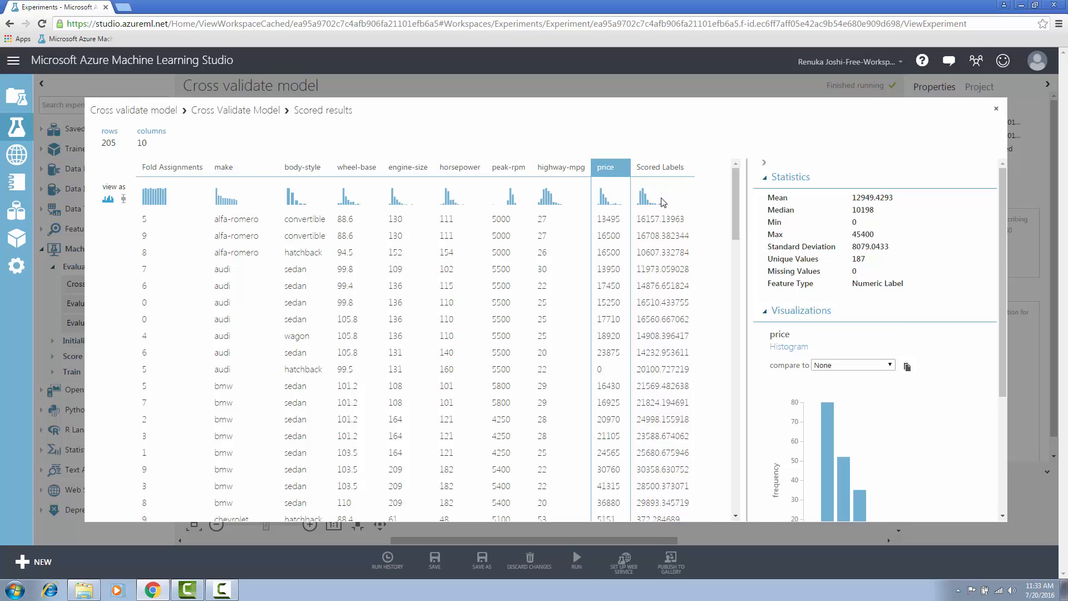
{"action": "left_click", "coordinate": [661, 167]}
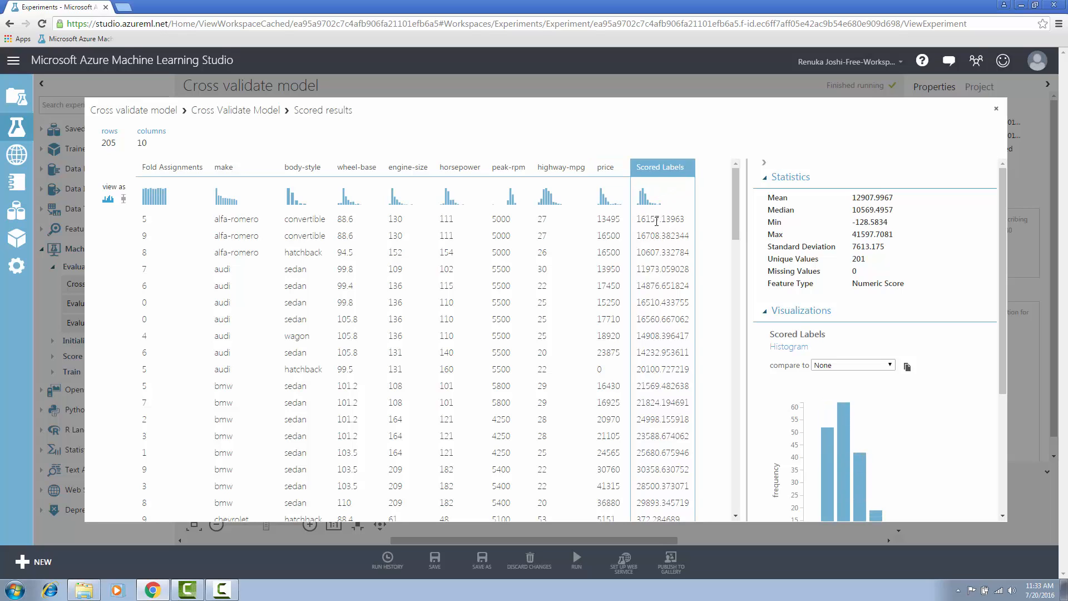
{"action": "mouse_move", "coordinate": [659, 211]}
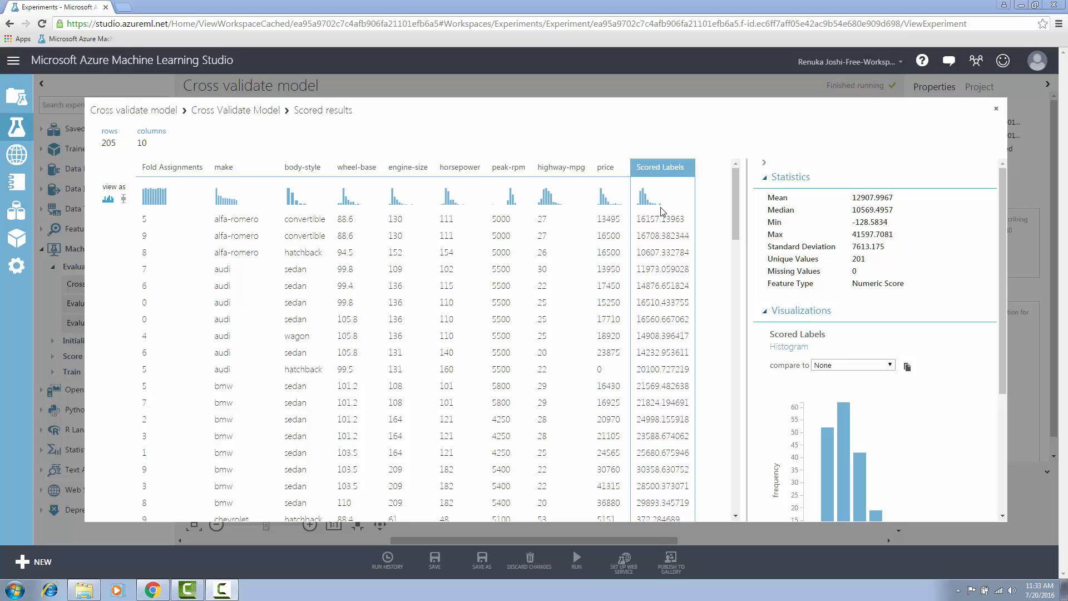
{"action": "mouse_move", "coordinate": [307, 206]}
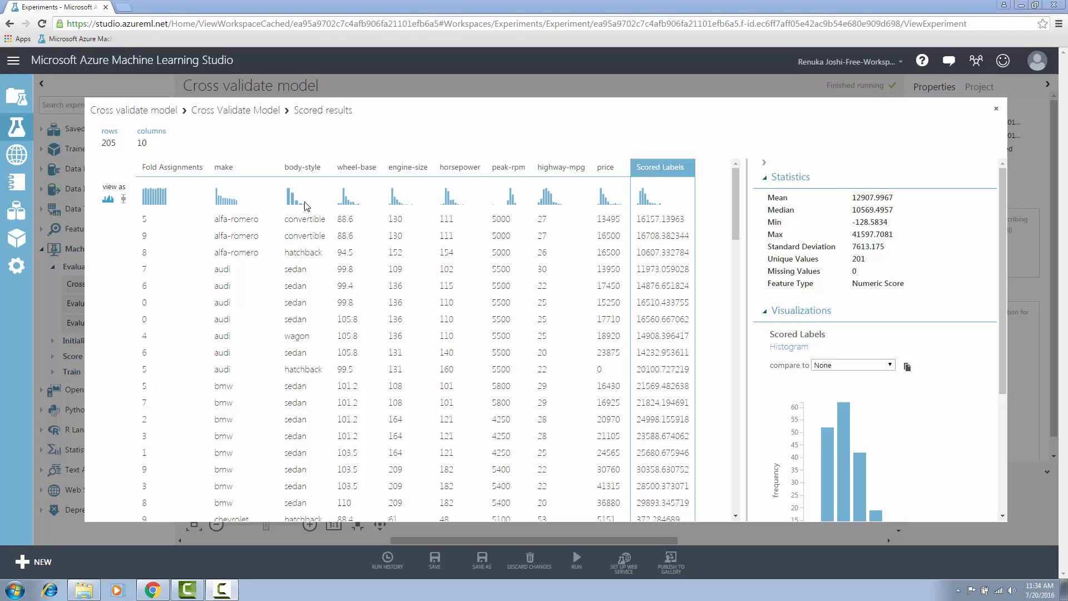
{"action": "mouse_move", "coordinate": [144, 218]}
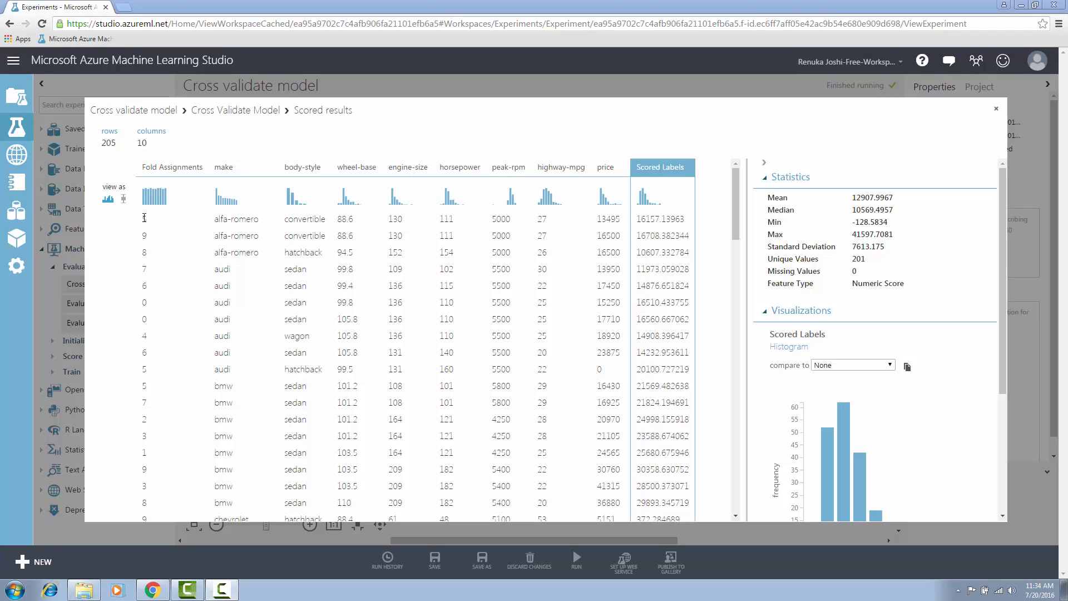
{"action": "left_click", "coordinate": [172, 167]}
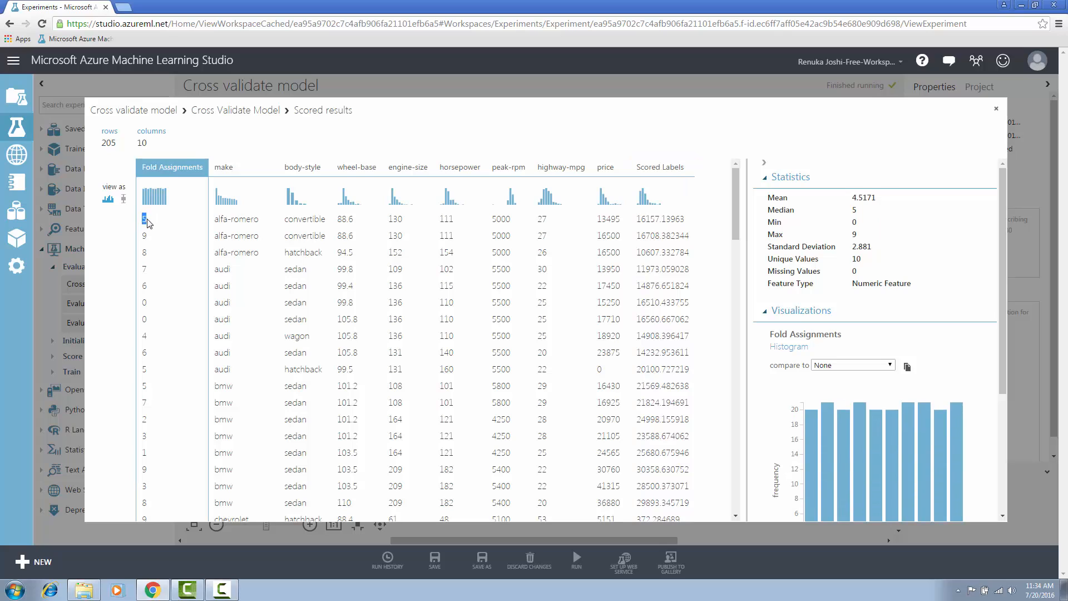
{"action": "mouse_move", "coordinate": [120, 222]}
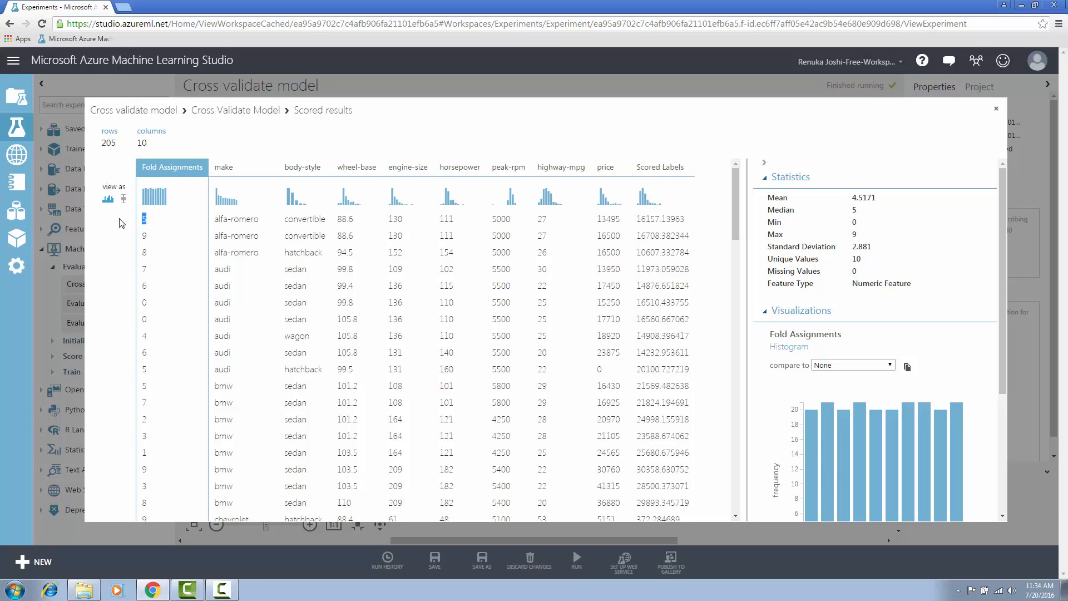
{"action": "mouse_move", "coordinate": [87, 231]}
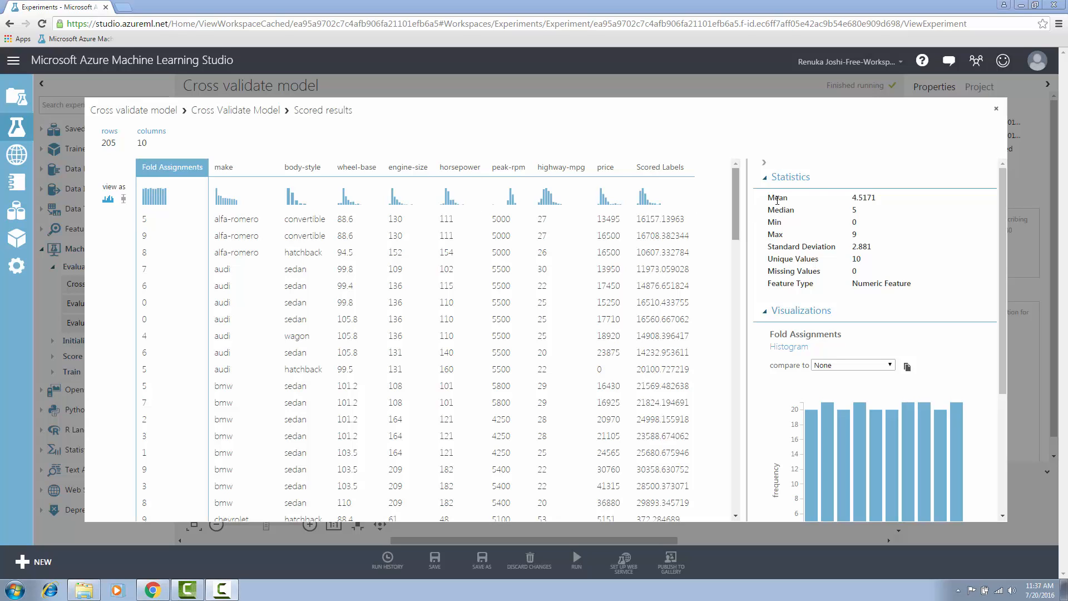
{"action": "left_click", "coordinate": [996, 107]}
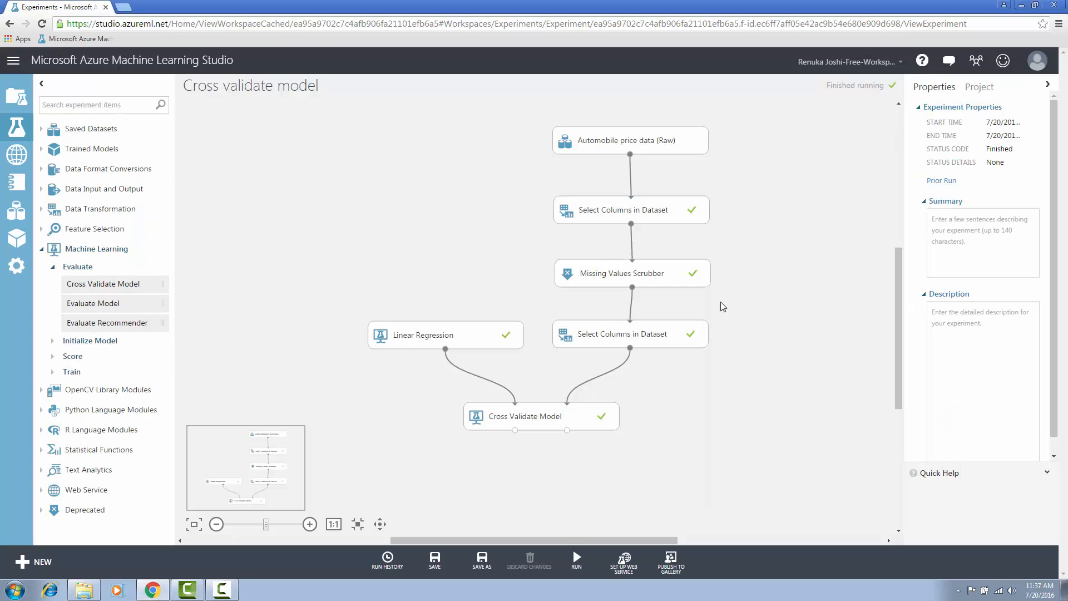
{"action": "mouse_move", "coordinate": [567, 431]}
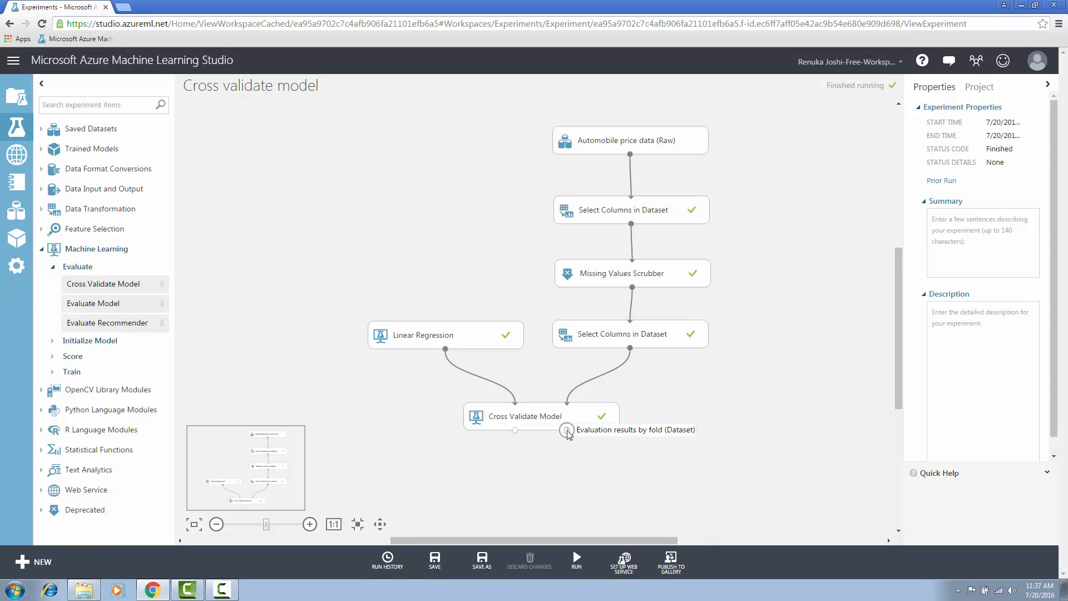
View per-fold results and statistics for Fold Number, Number of examples in fold and Model
{"action": "left_click", "coordinate": [567, 429]}
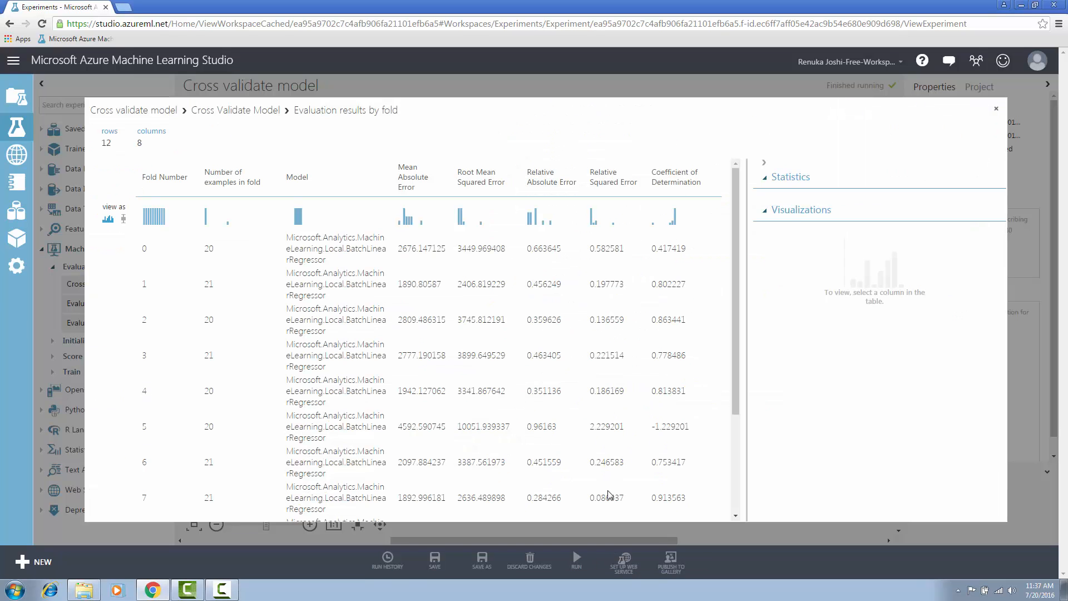
{"action": "mouse_move", "coordinate": [543, 394]}
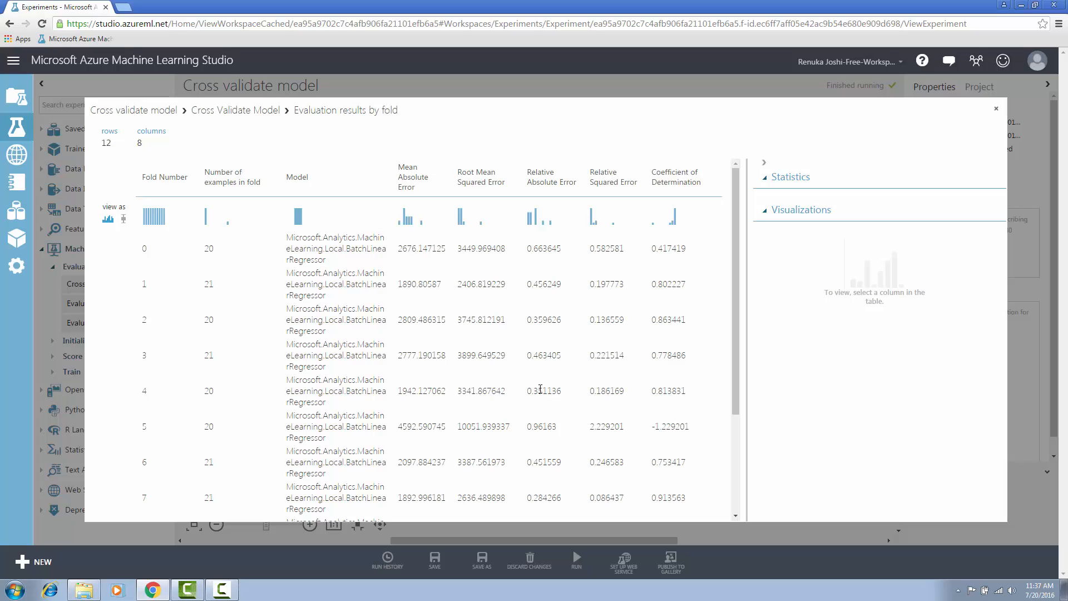
{"action": "mouse_move", "coordinate": [193, 205]}
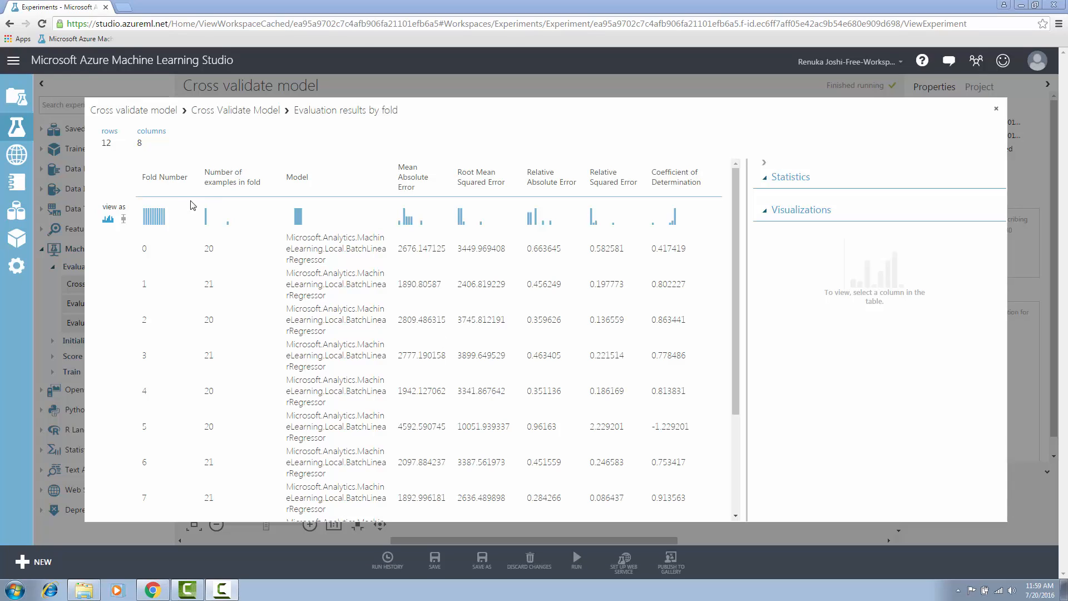
{"action": "left_click", "coordinate": [165, 177]}
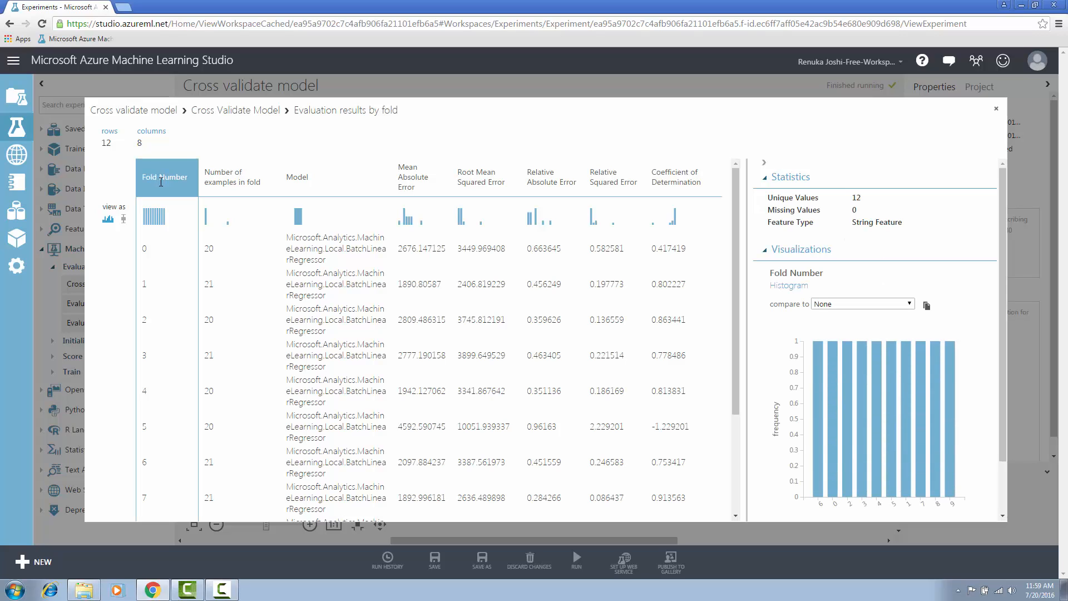
{"action": "mouse_move", "coordinate": [161, 189]}
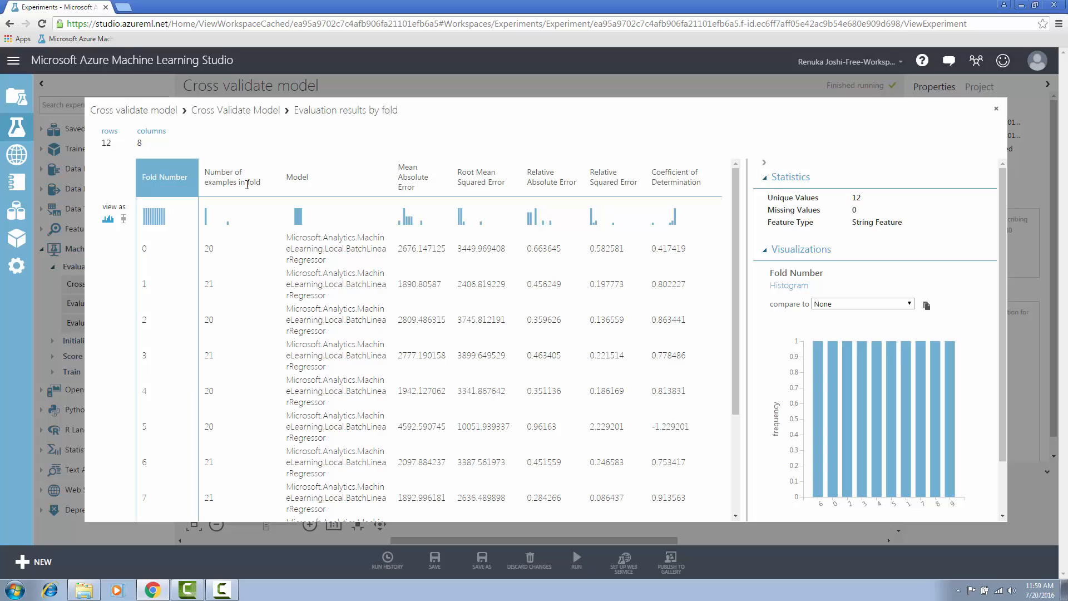
{"action": "left_click", "coordinate": [238, 177]}
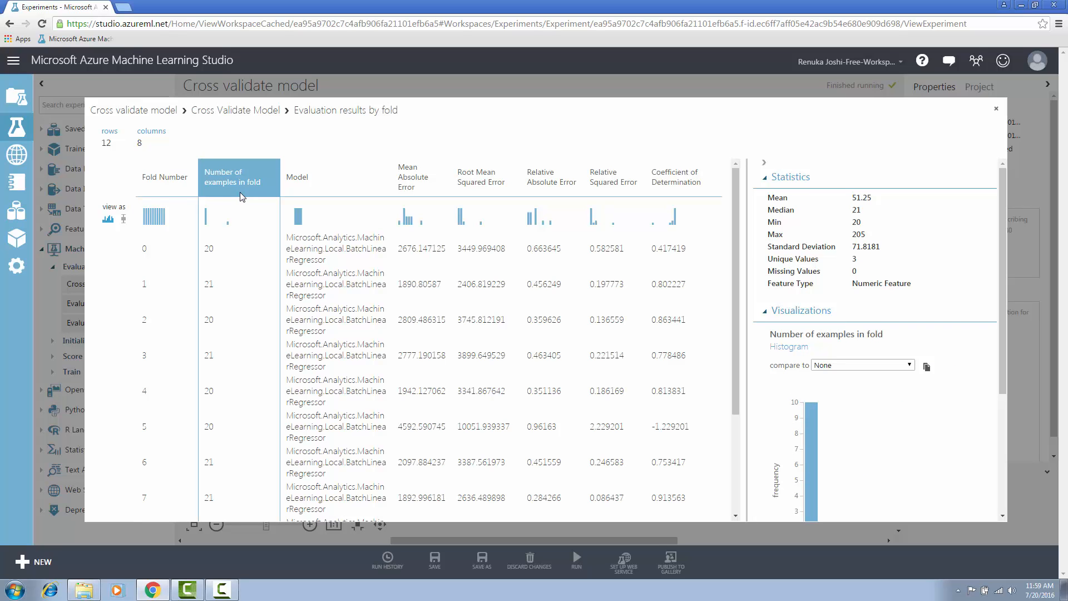
{"action": "mouse_move", "coordinate": [332, 191]}
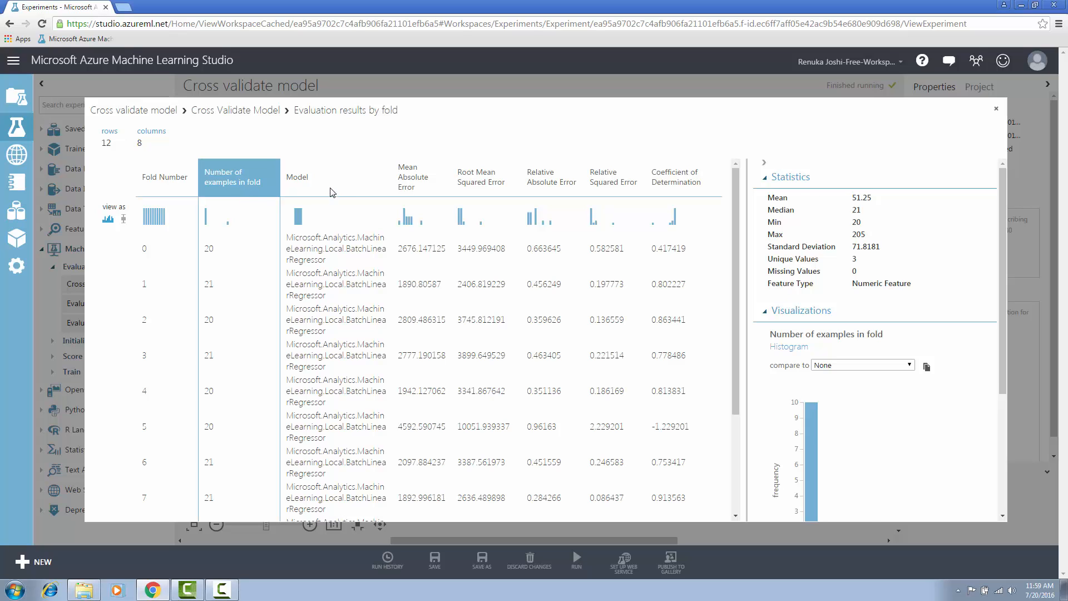
{"action": "left_click", "coordinate": [335, 177]}
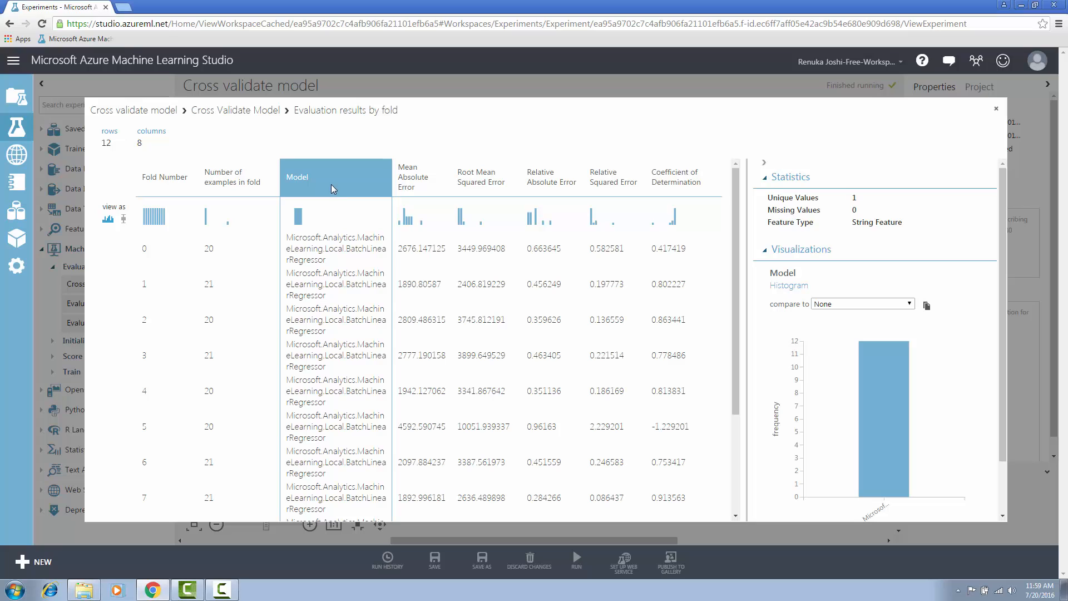
{"action": "mouse_move", "coordinate": [462, 178]}
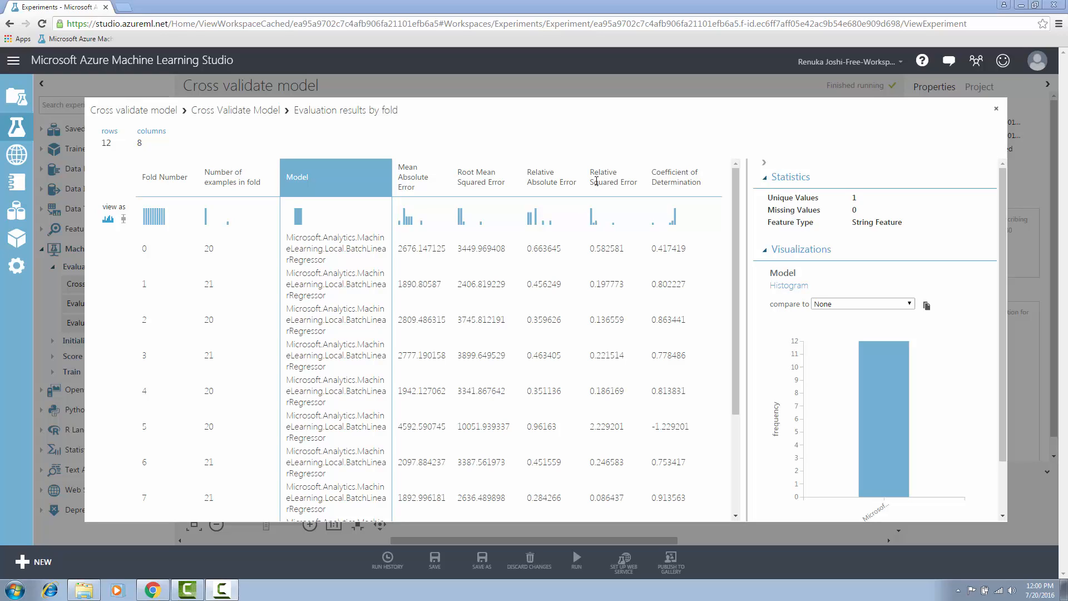
Review statistics for Mean Absolute Error, Root Mean Squared Error, Relative Absolute Error and Coefficient of Determination
{"action": "left_click", "coordinate": [421, 177]}
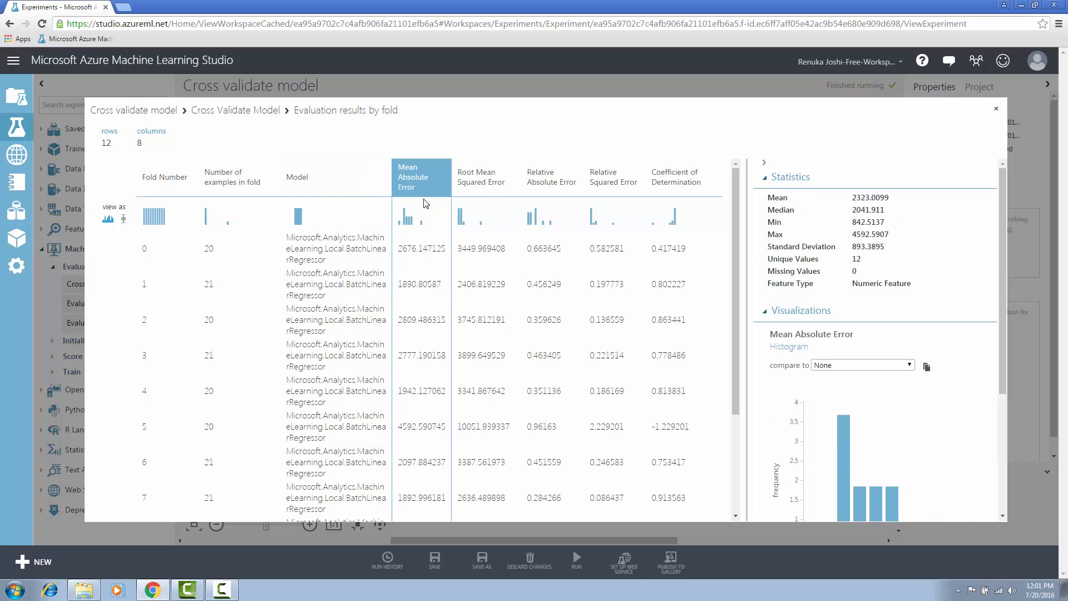
{"action": "left_click", "coordinate": [484, 177]}
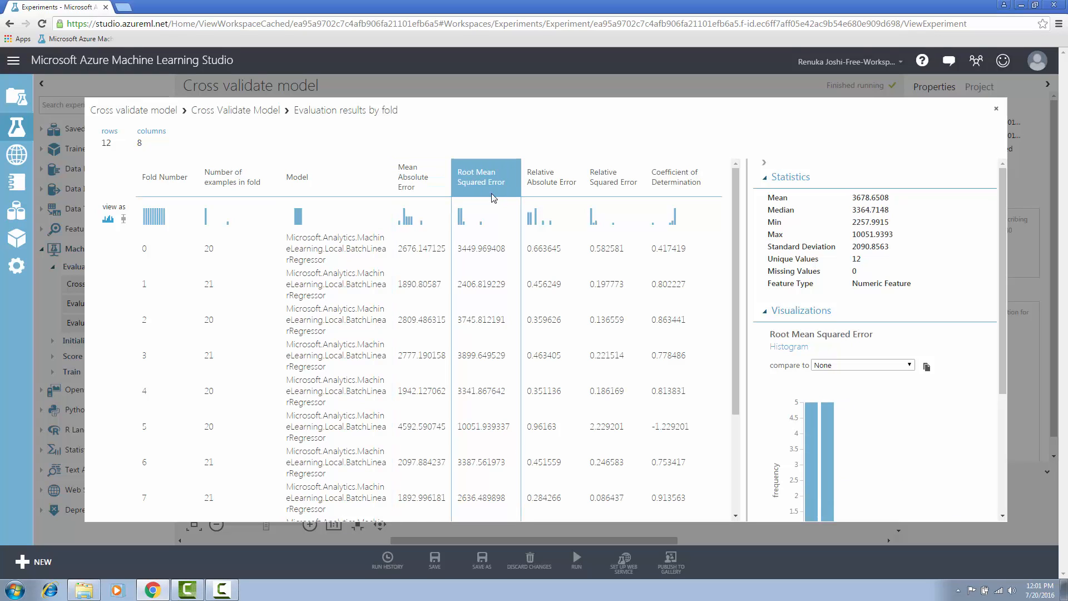
{"action": "left_click", "coordinate": [552, 176]}
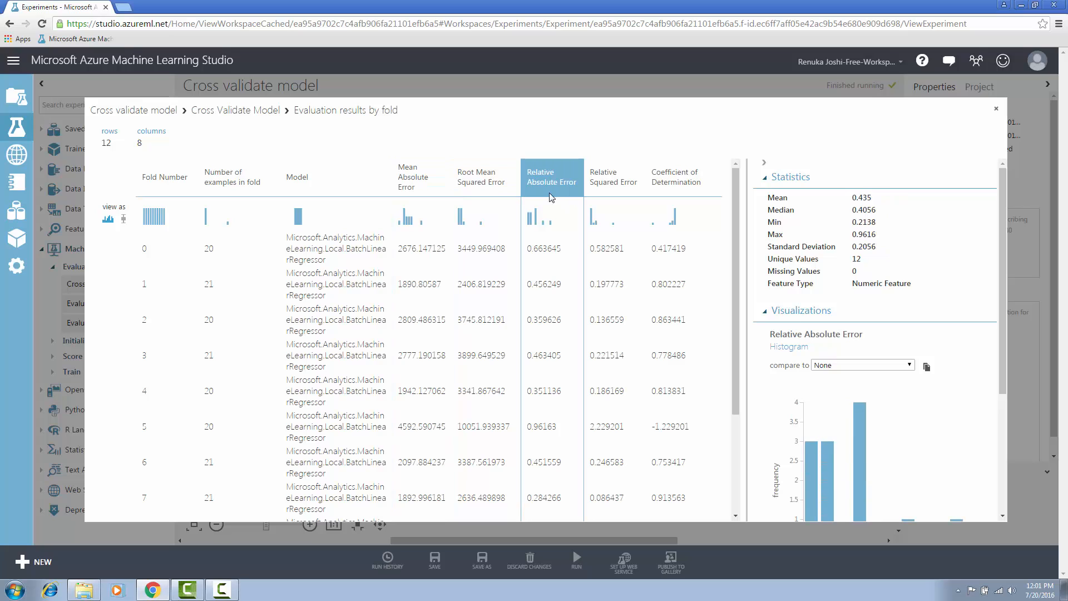
{"action": "mouse_move", "coordinate": [615, 198]}
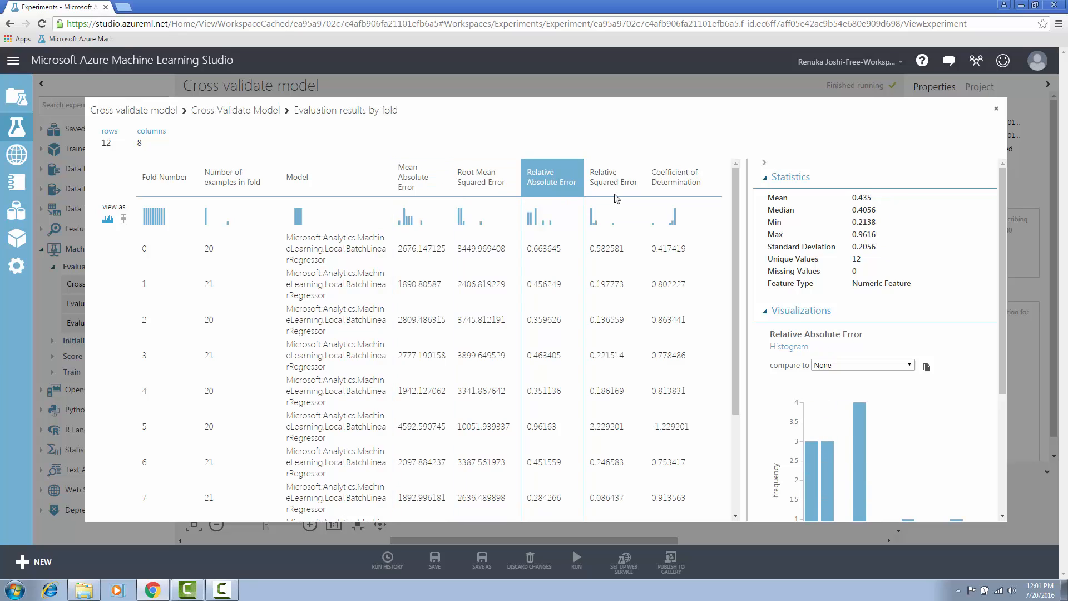
{"action": "left_click", "coordinate": [676, 177]}
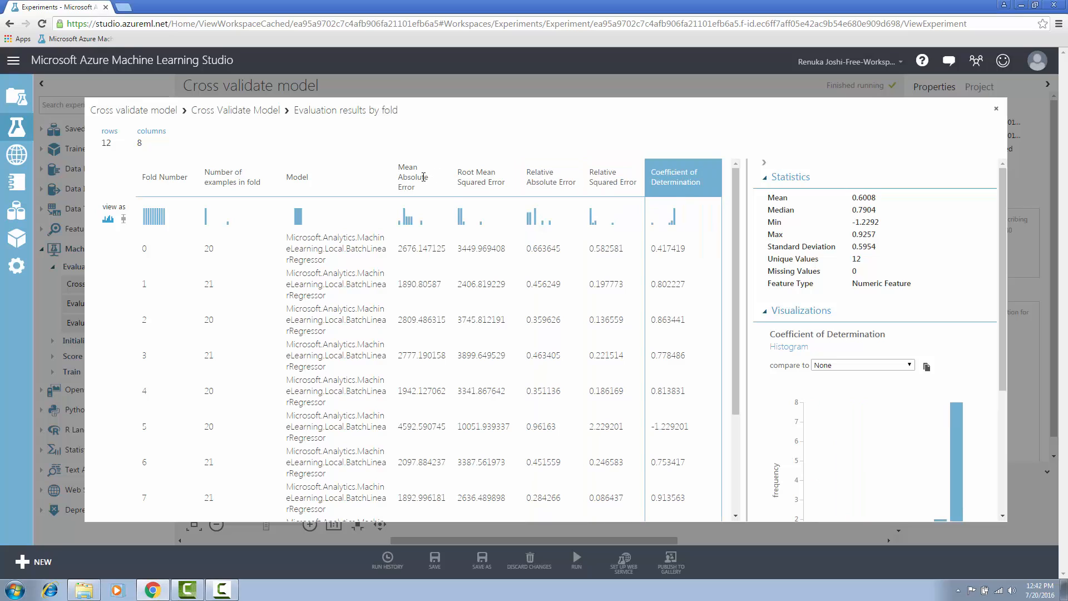
Revisit Mean Absolute, Root Mean Squared and Relative Absolute Error statistics, ending on the last
{"action": "left_click", "coordinate": [420, 177]}
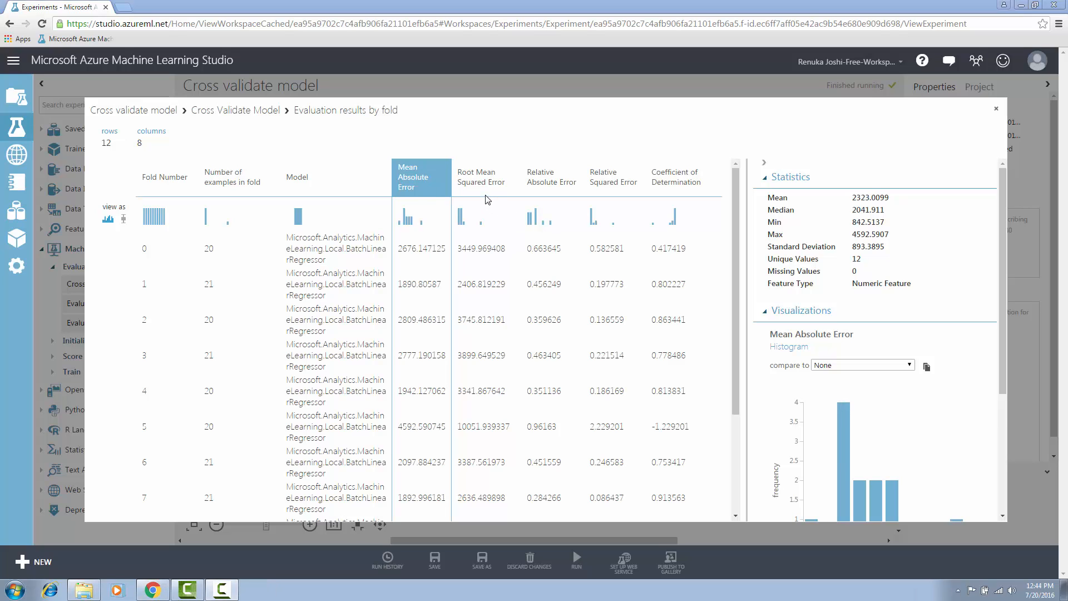
{"action": "left_click", "coordinate": [481, 177]}
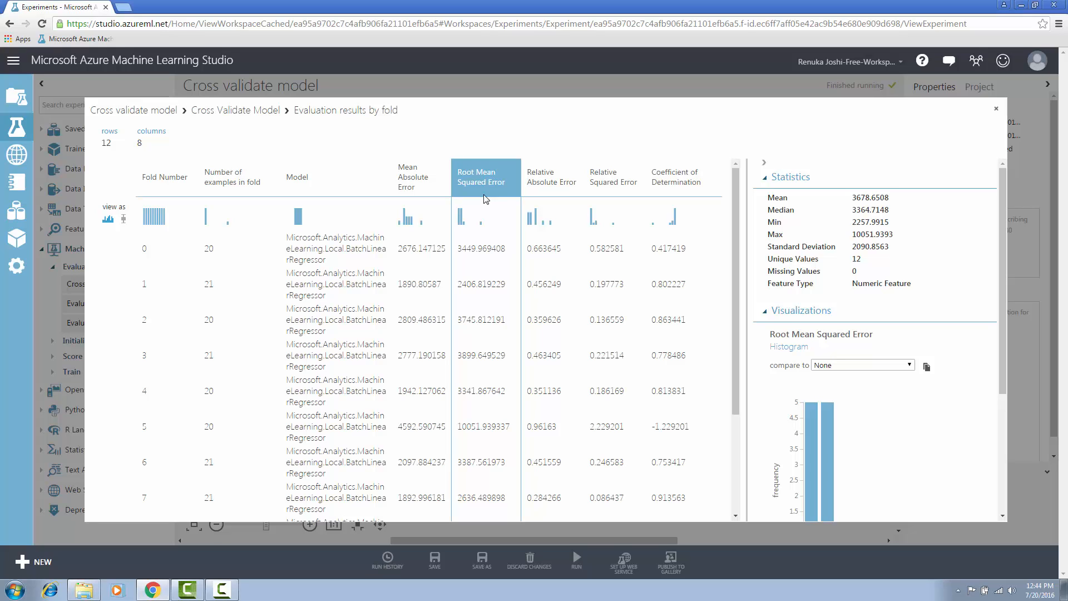
{"action": "left_click", "coordinate": [552, 177]}
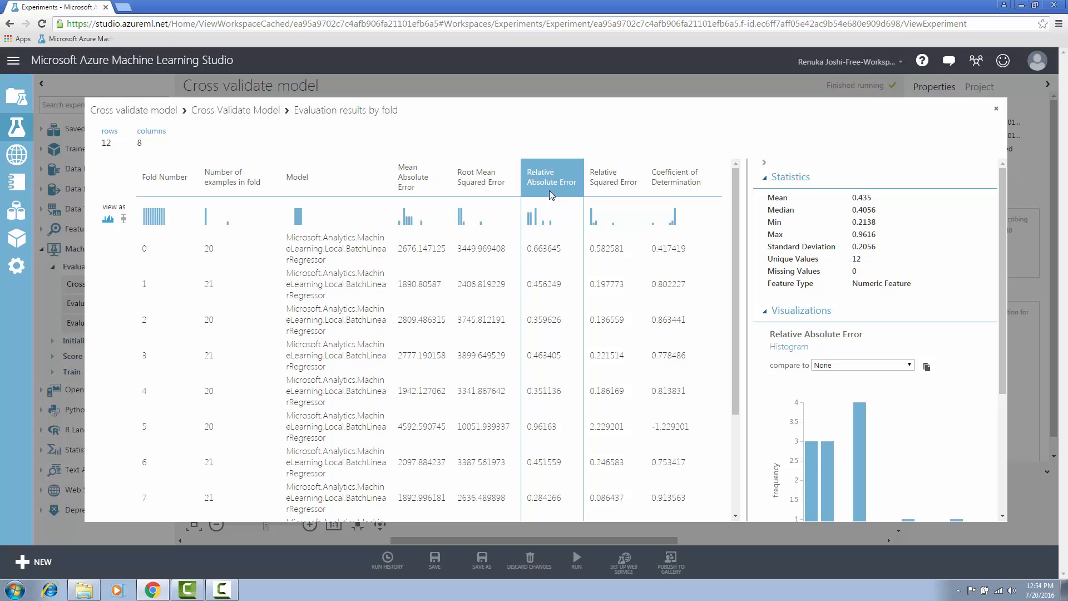
{"action": "mouse_move", "coordinate": [575, 197]}
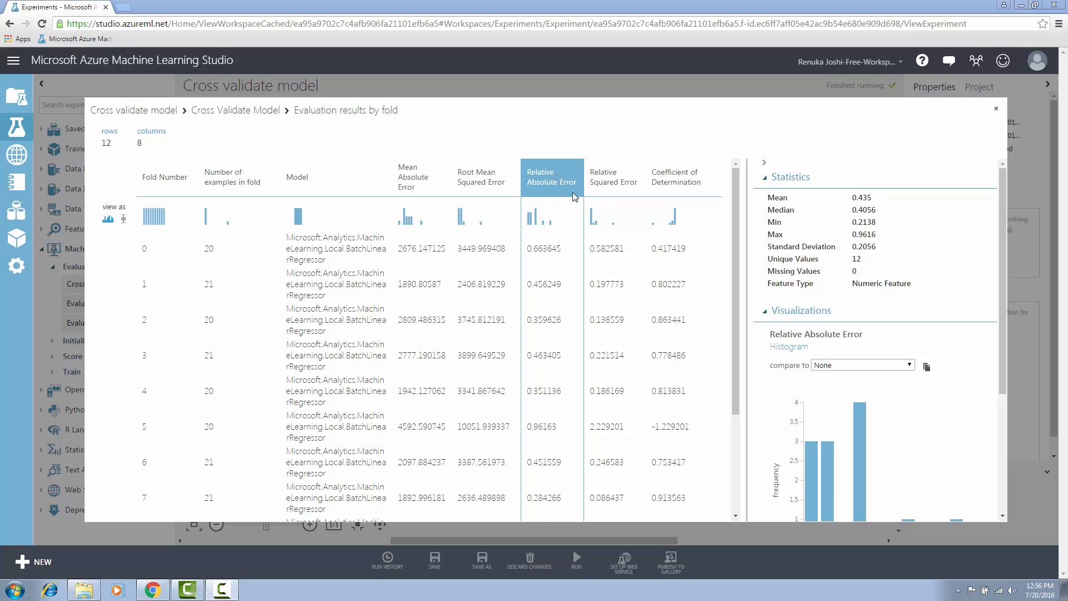
Review Relative Squared Error statistics, then Coefficient of Determination with mean 0.6008
{"action": "left_click", "coordinate": [612, 177]}
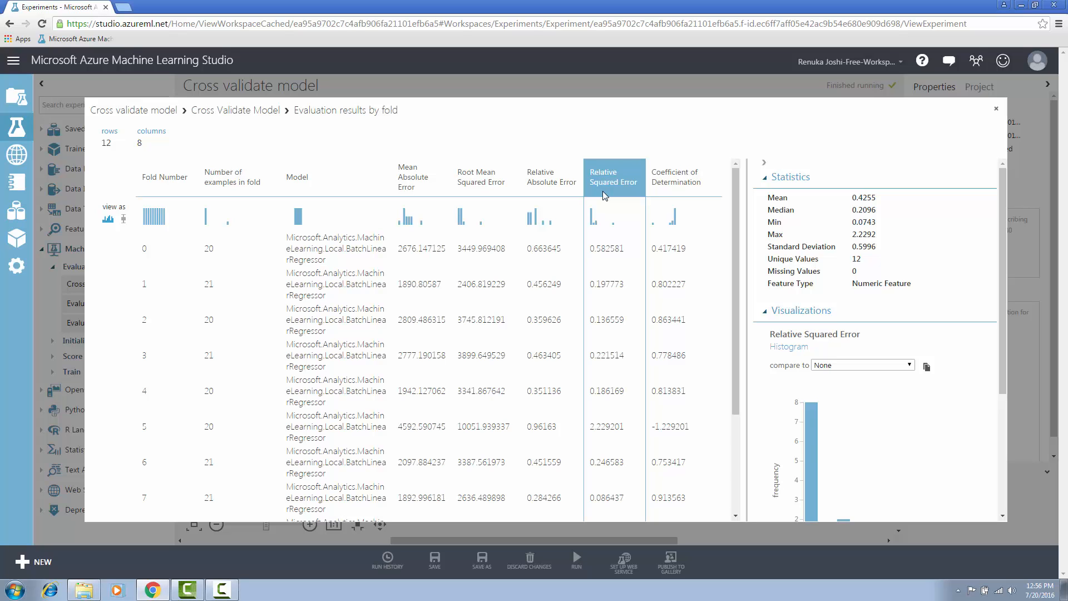
{"action": "left_click", "coordinate": [682, 177]}
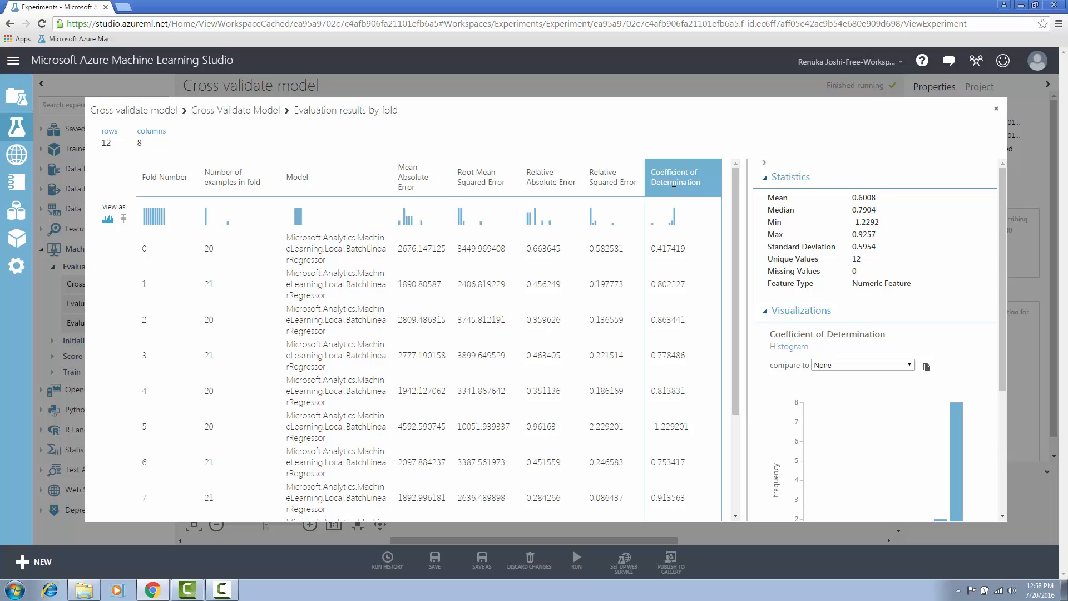
{"action": "mouse_move", "coordinate": [857, 164]}
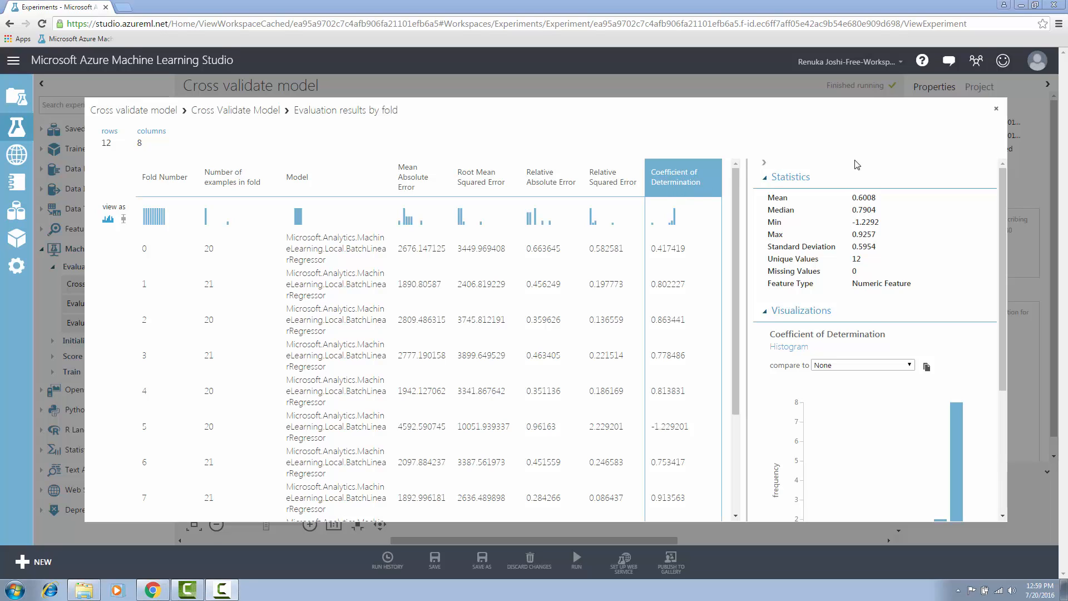
{"action": "mouse_move", "coordinate": [996, 113]}
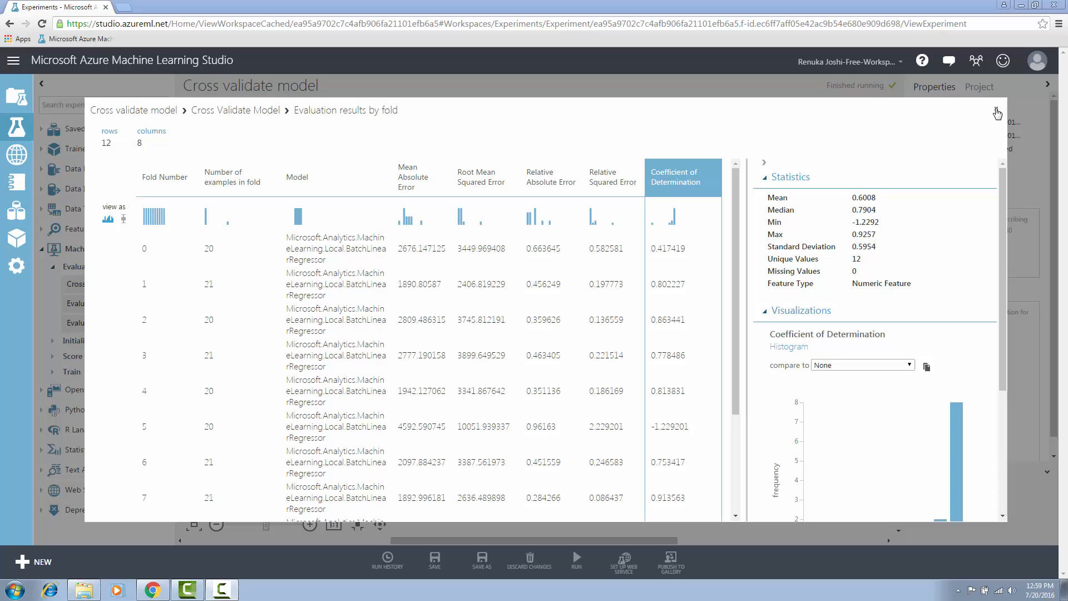
Close the per-fold results and return to the completed experiment canvas
{"action": "left_click", "coordinate": [997, 112]}
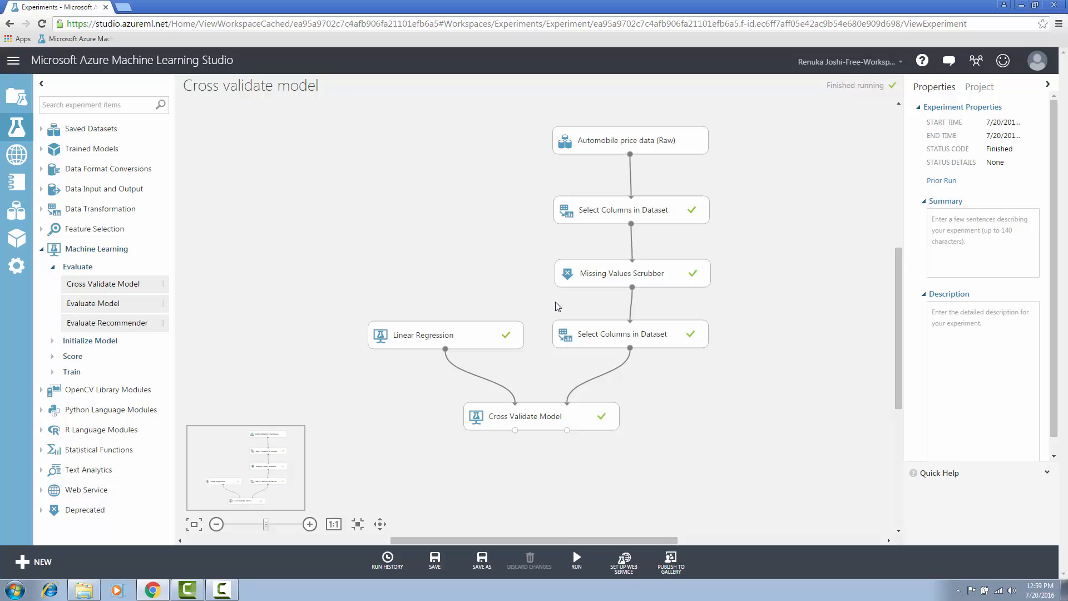
{"action": "mouse_move", "coordinate": [529, 447]}
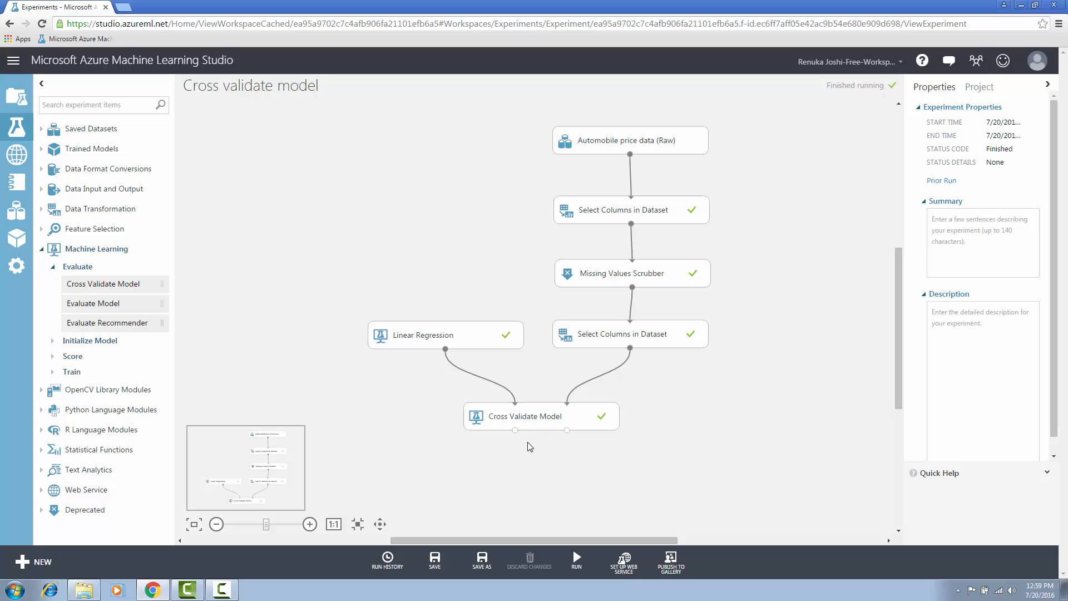